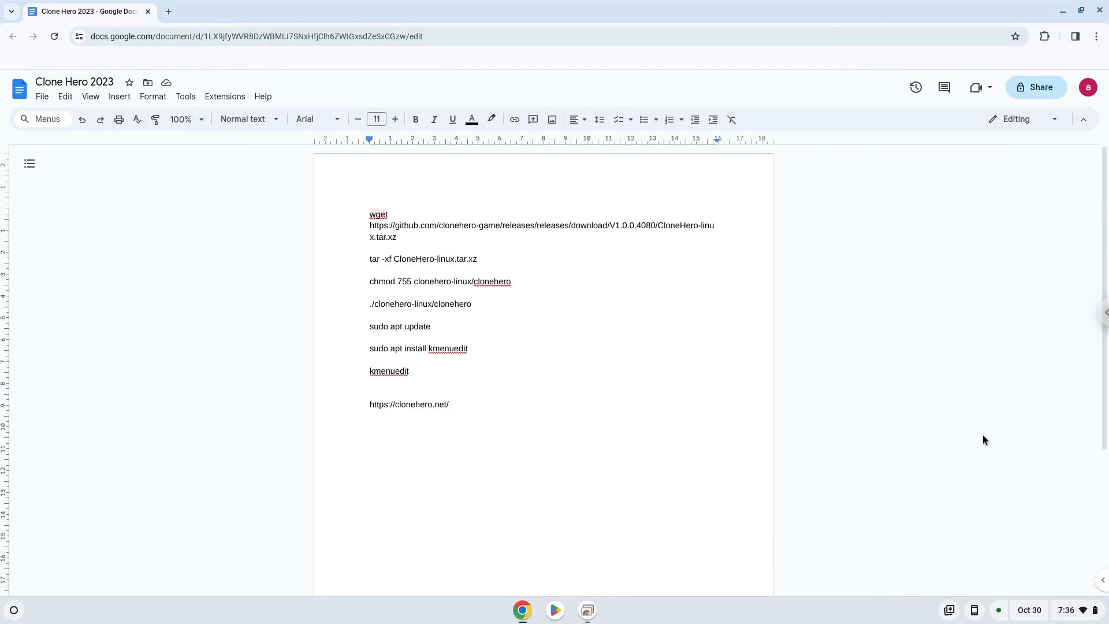
{"action": "mouse_move", "coordinate": [1047, 573]}
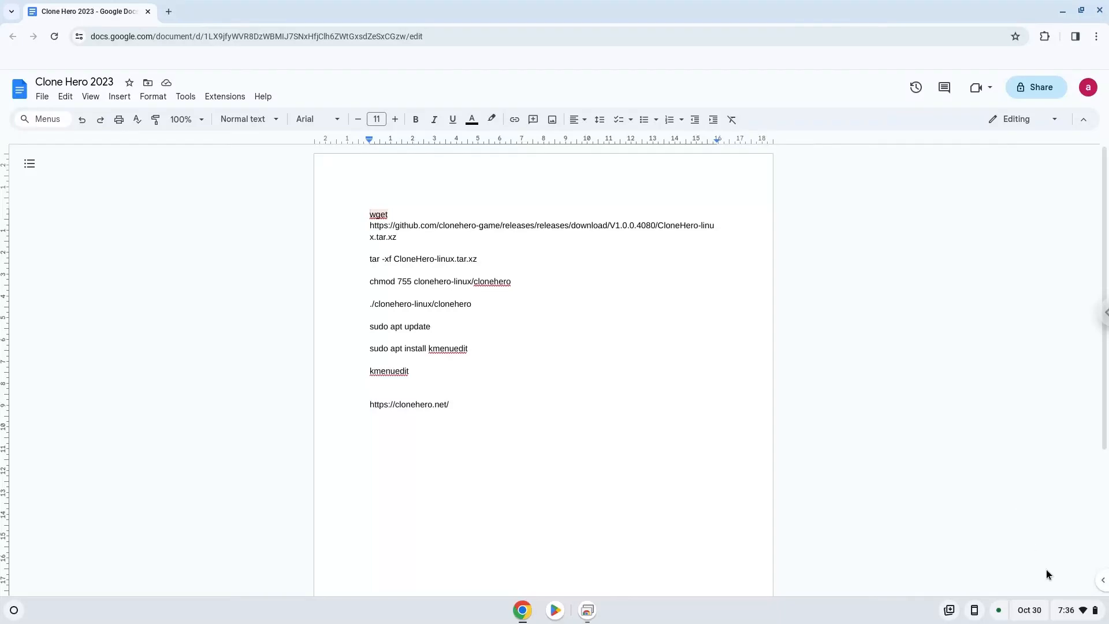
Open Quick Settings from the shelf's clock and status area
{"action": "left_click", "coordinate": [1064, 610]}
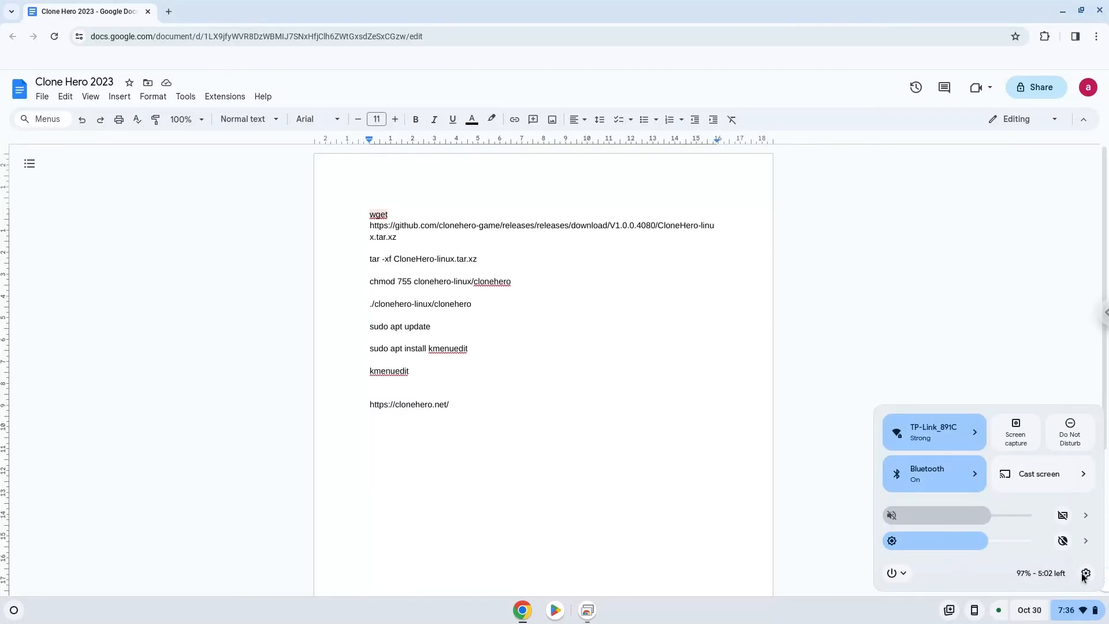
Open Settings, expand Advanced, and go to the Developers section
{"action": "left_click", "coordinate": [1086, 573]}
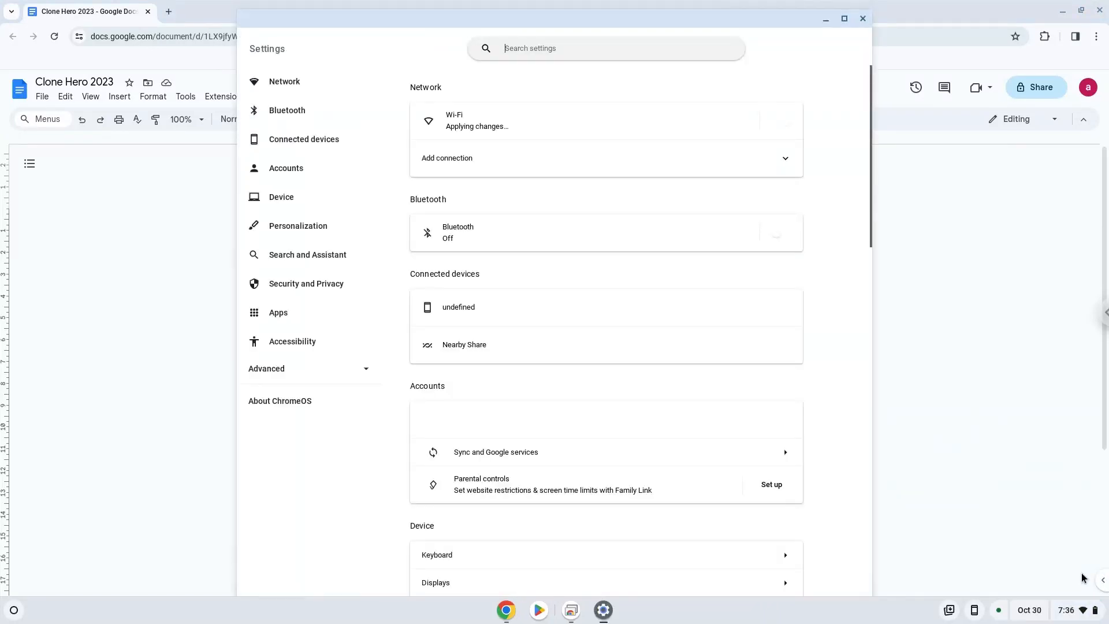
{"action": "mouse_move", "coordinate": [379, 380]}
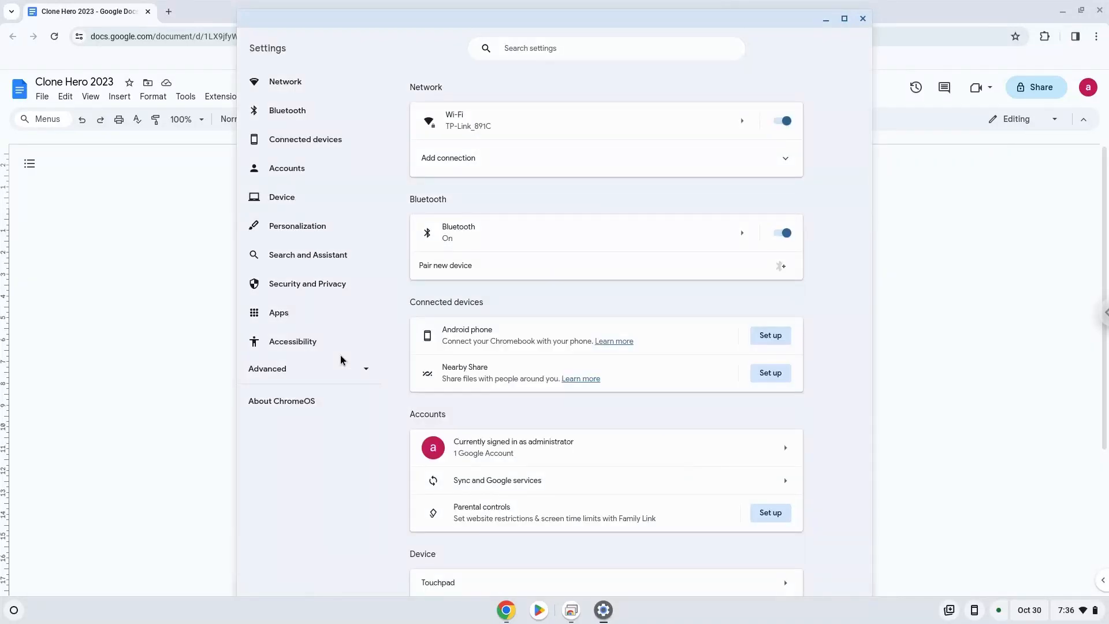
{"action": "left_click", "coordinate": [267, 369]}
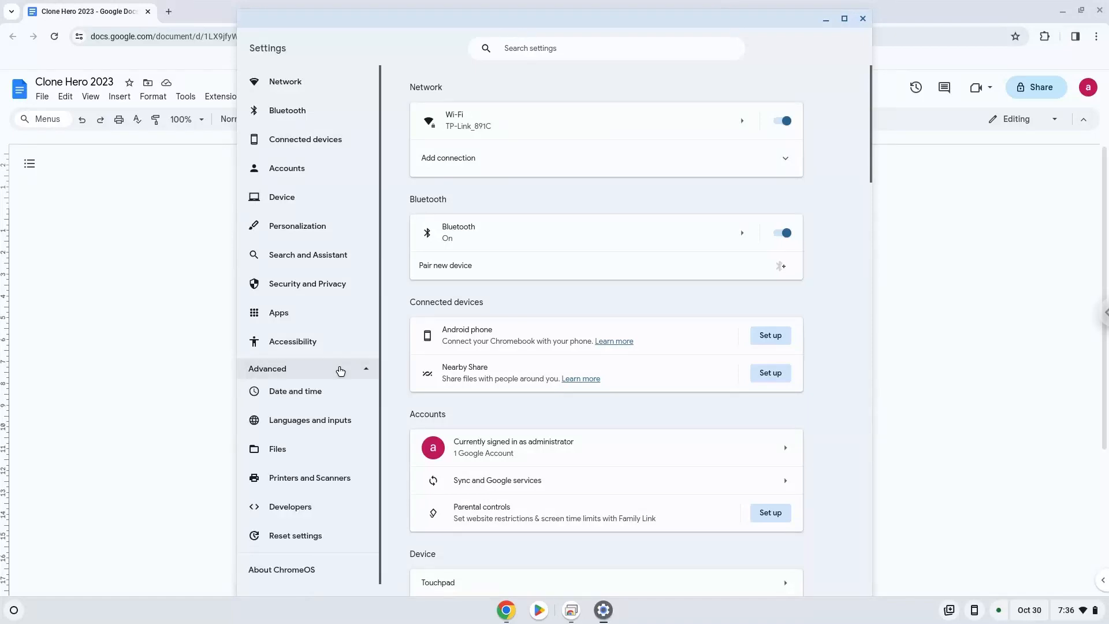
{"action": "mouse_move", "coordinate": [337, 401]}
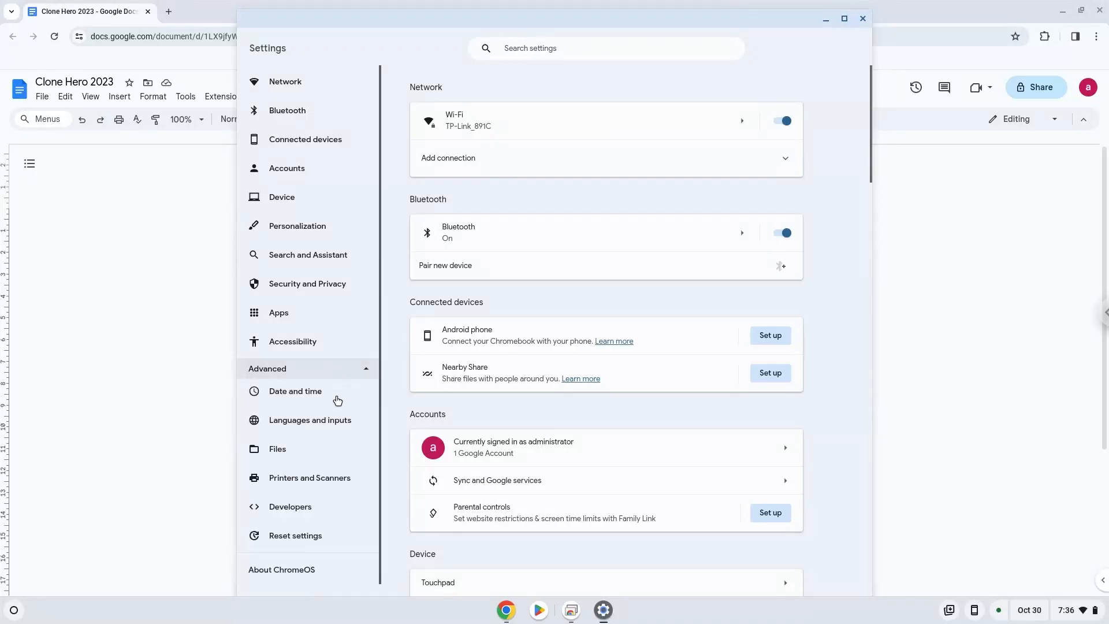
{"action": "left_click", "coordinate": [290, 506]}
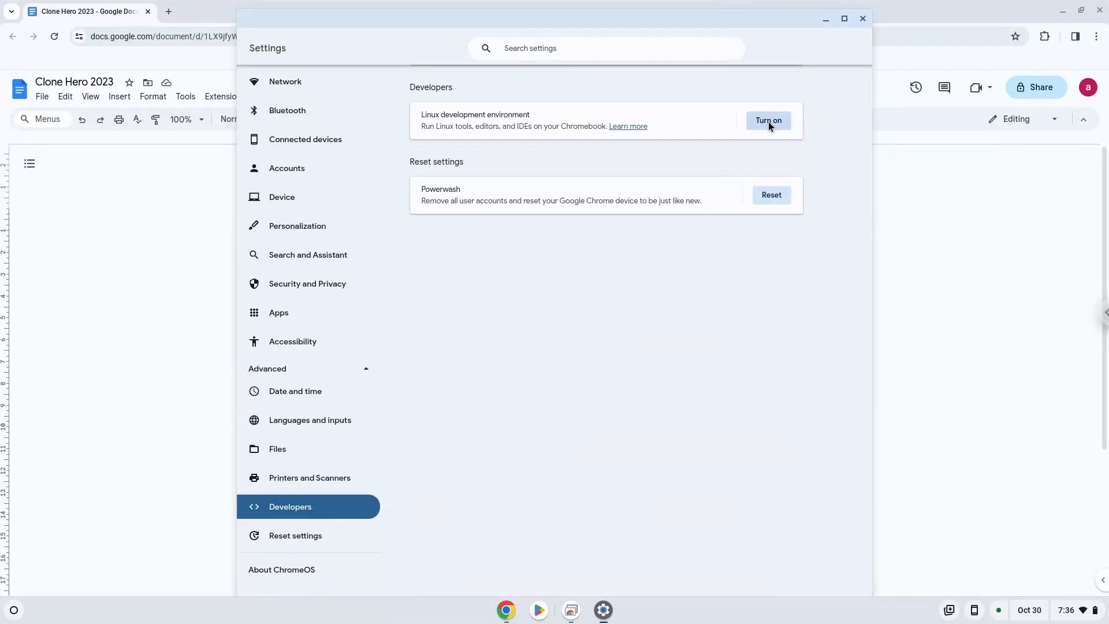
Turn on the Linux development environment and install it with the Recommended disk size
{"action": "left_click", "coordinate": [768, 120]}
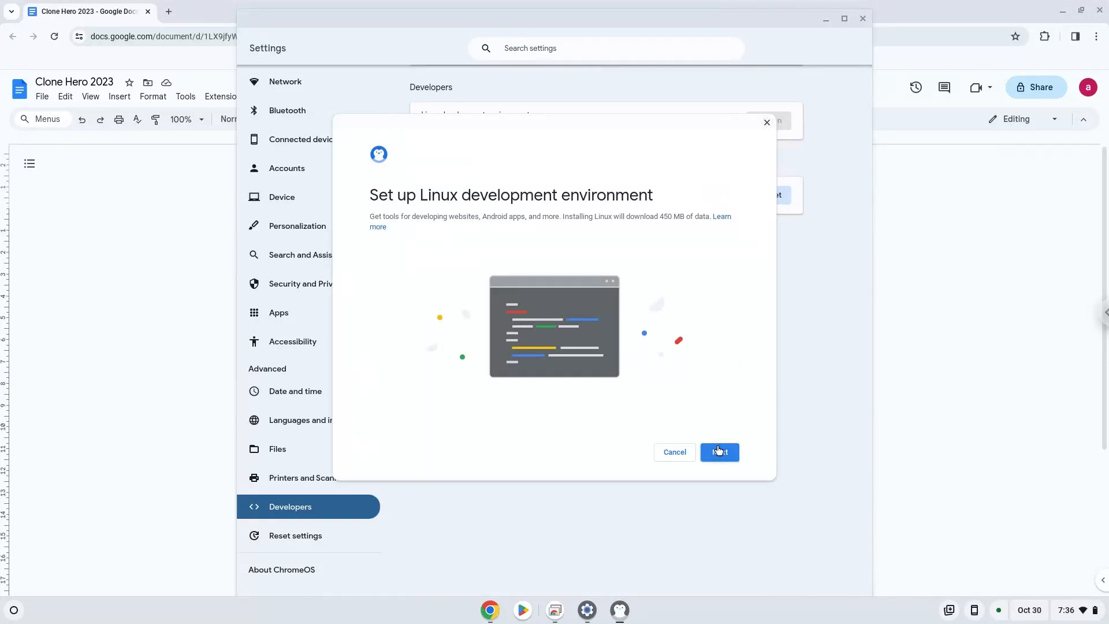
{"action": "left_click", "coordinate": [718, 451]}
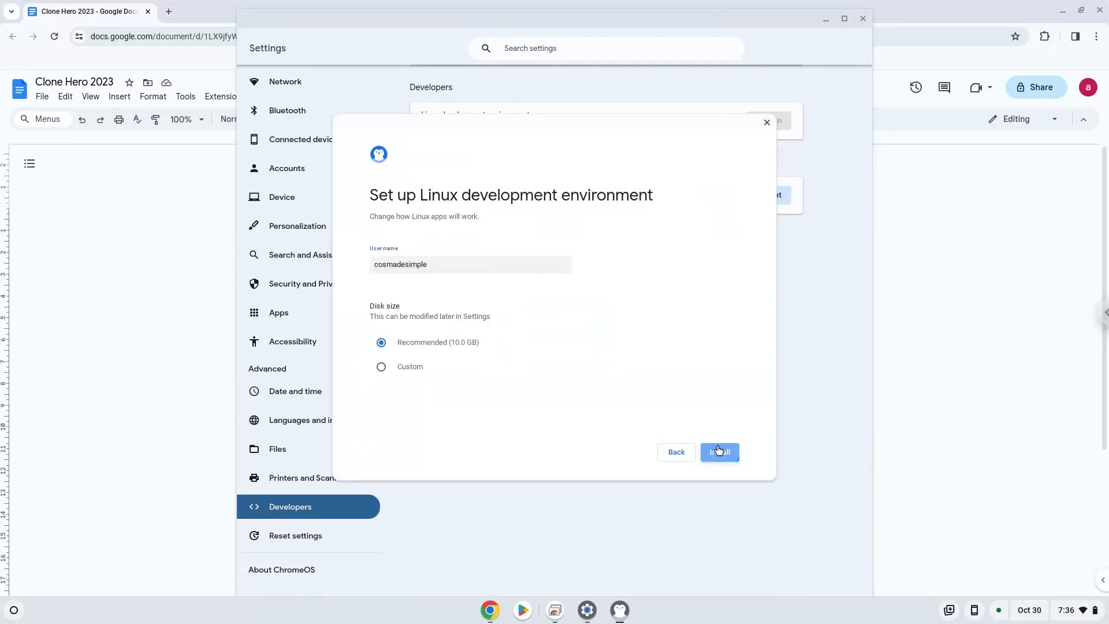
{"action": "left_click", "coordinate": [718, 452]}
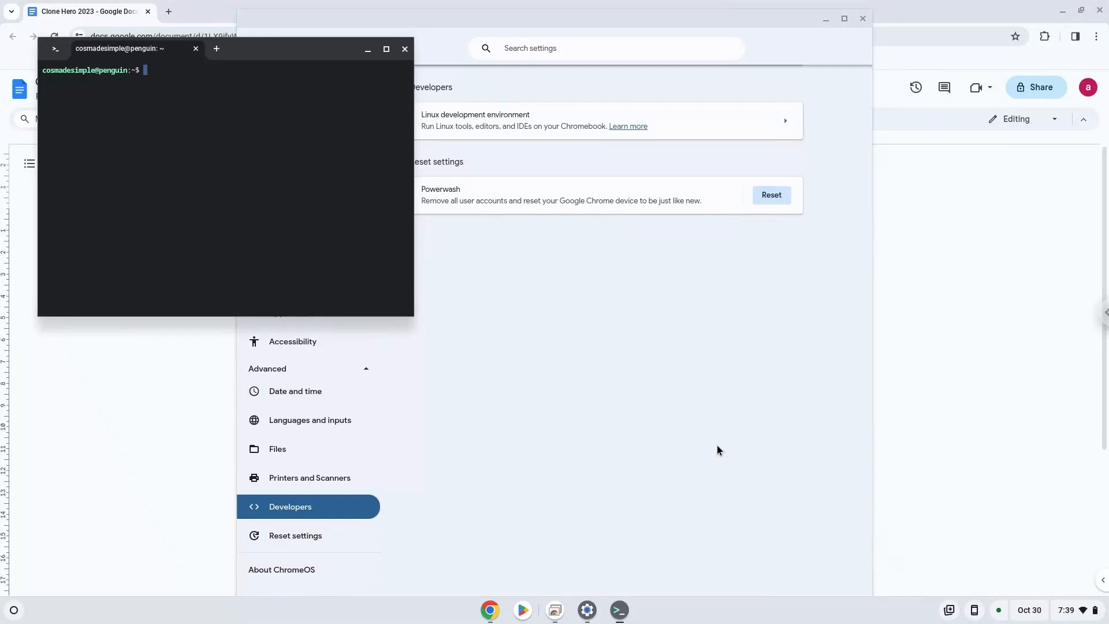
{"action": "mouse_move", "coordinate": [648, 351]}
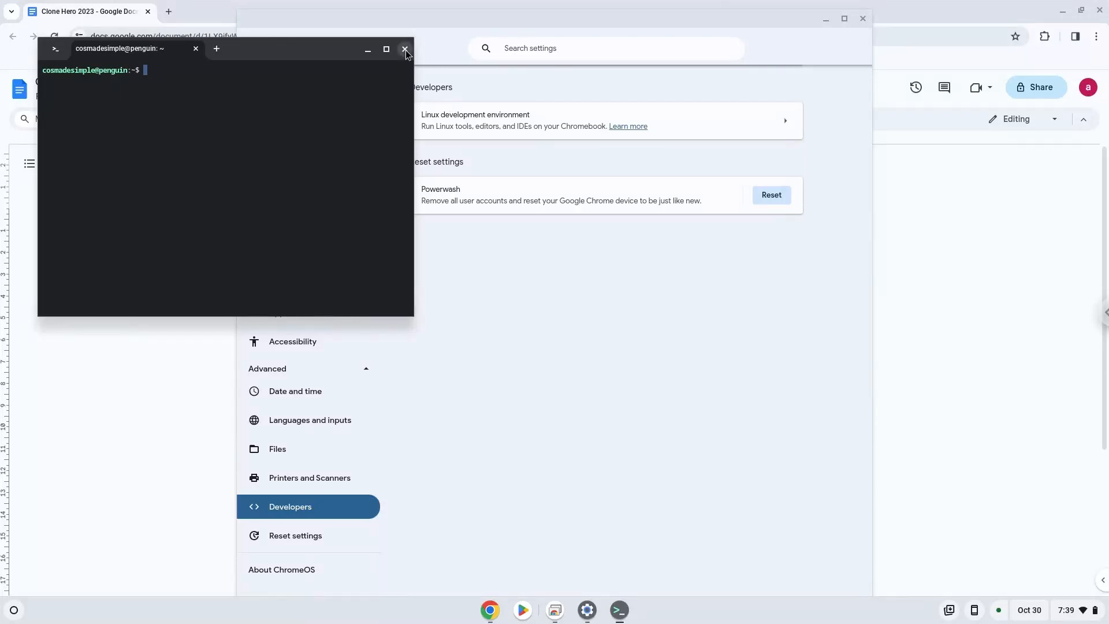
Close the Linux terminal and Settings, select the wget line, and launch Terminal
{"action": "left_click", "coordinate": [405, 48]}
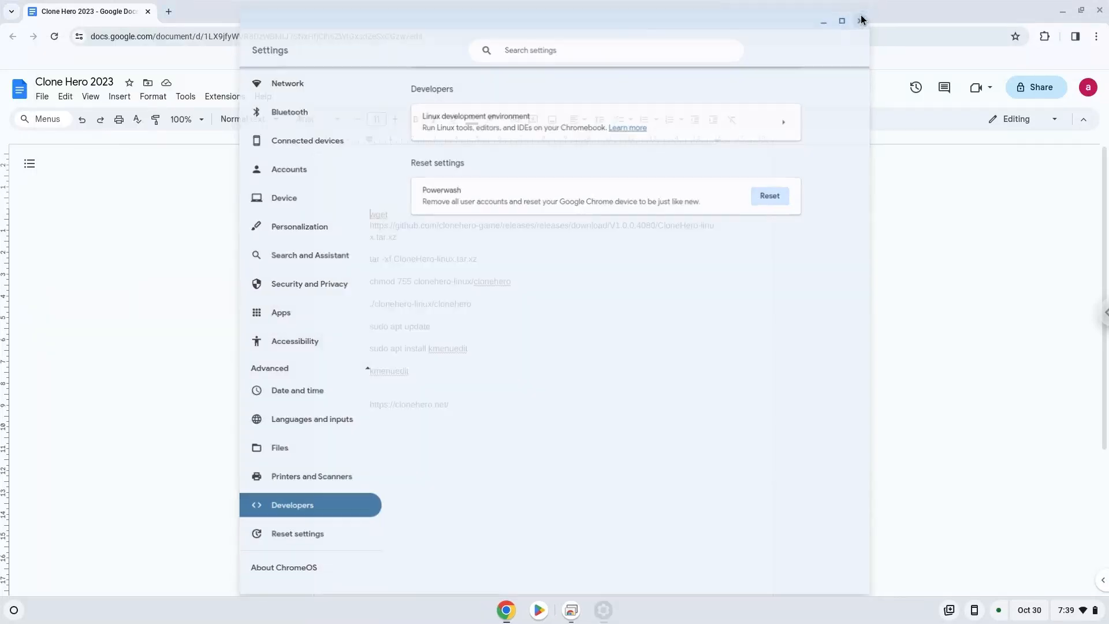
{"action": "left_click", "coordinate": [860, 21]}
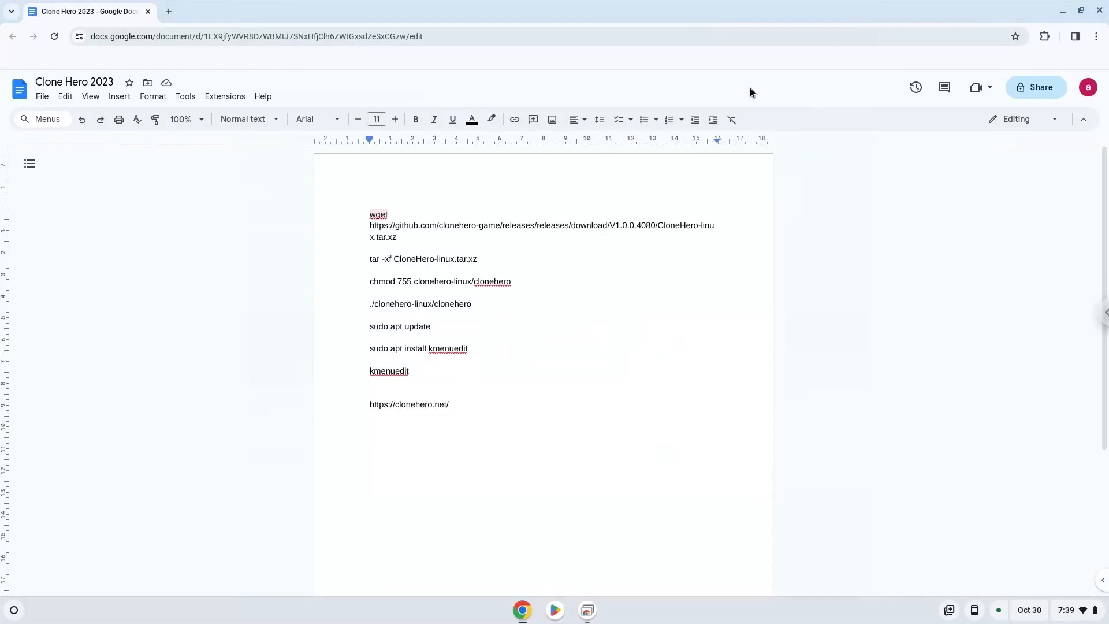
{"action": "left_click_drag", "start_coordinate": [369, 214], "coordinate": [398, 237]}
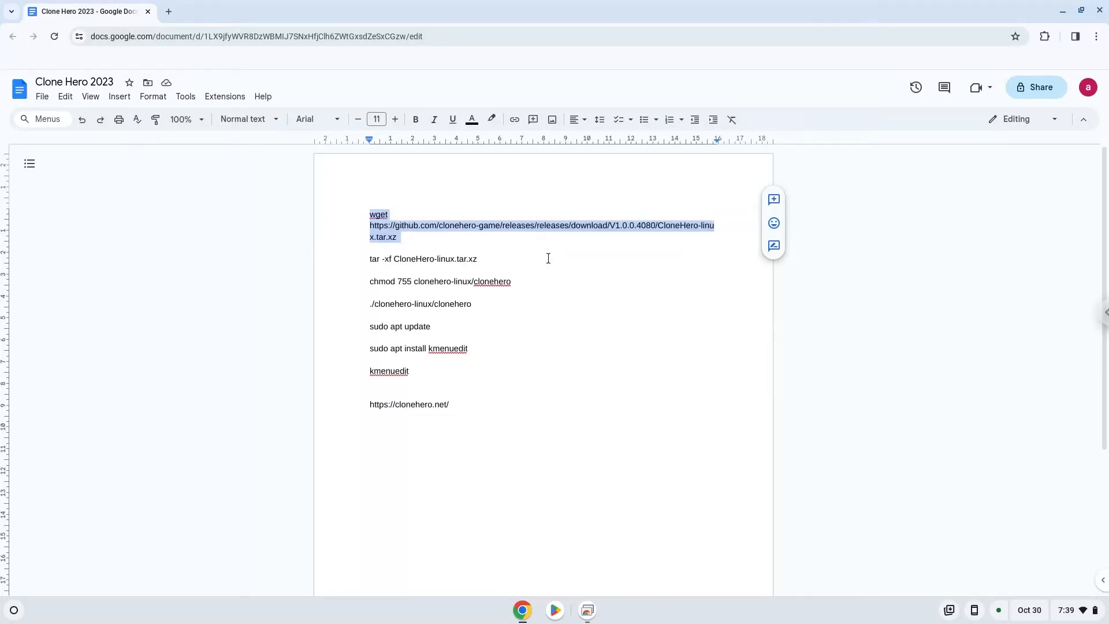
{"action": "left_click", "coordinate": [13, 609]}
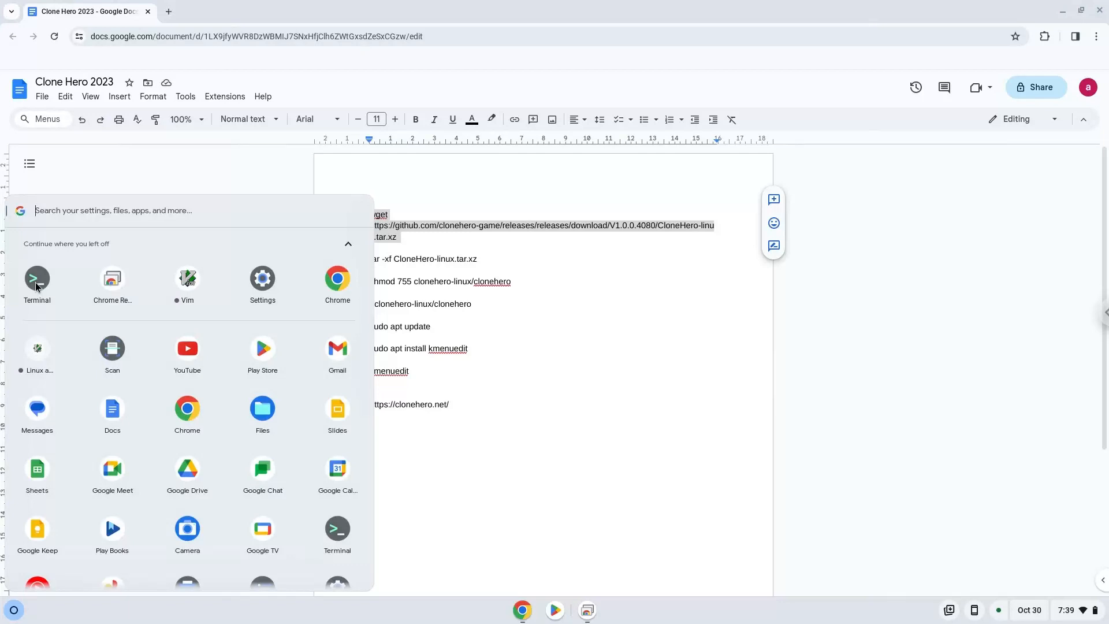
{"action": "left_click", "coordinate": [37, 277]}
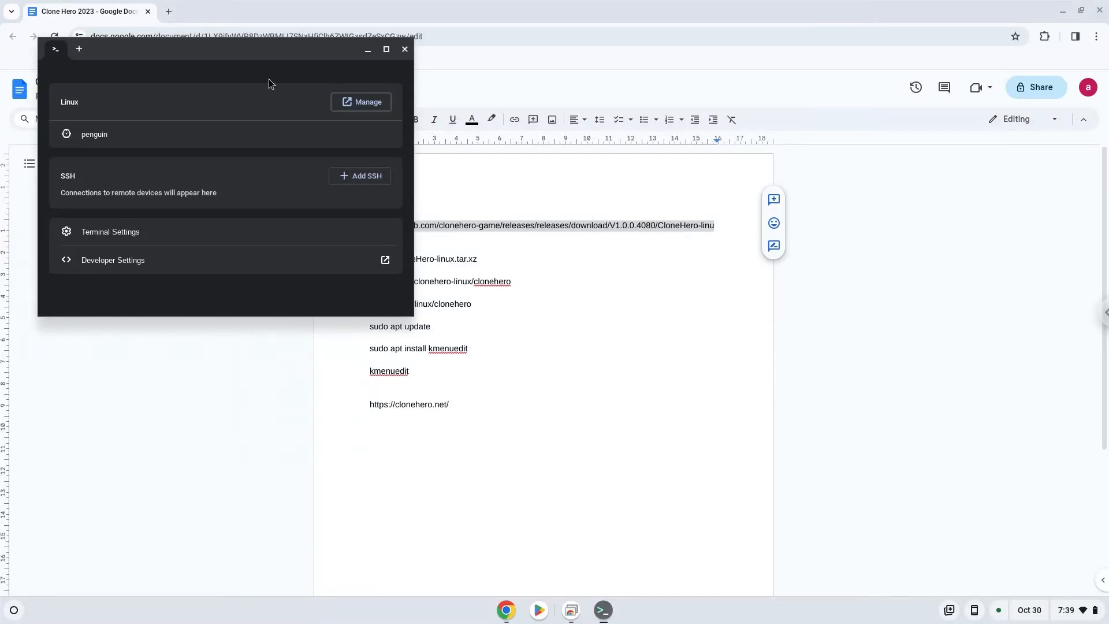
Maximize Terminal, open a penguin shell, and enter the Clone Hero wget download command
{"action": "left_click", "coordinate": [387, 49]}
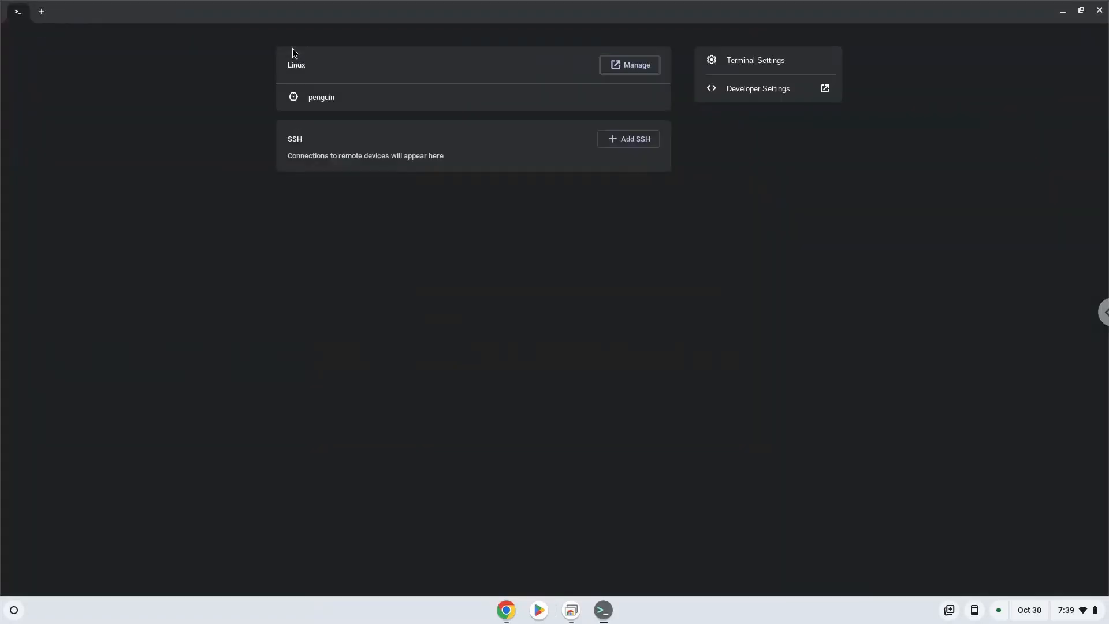
{"action": "left_click", "coordinate": [321, 97]}
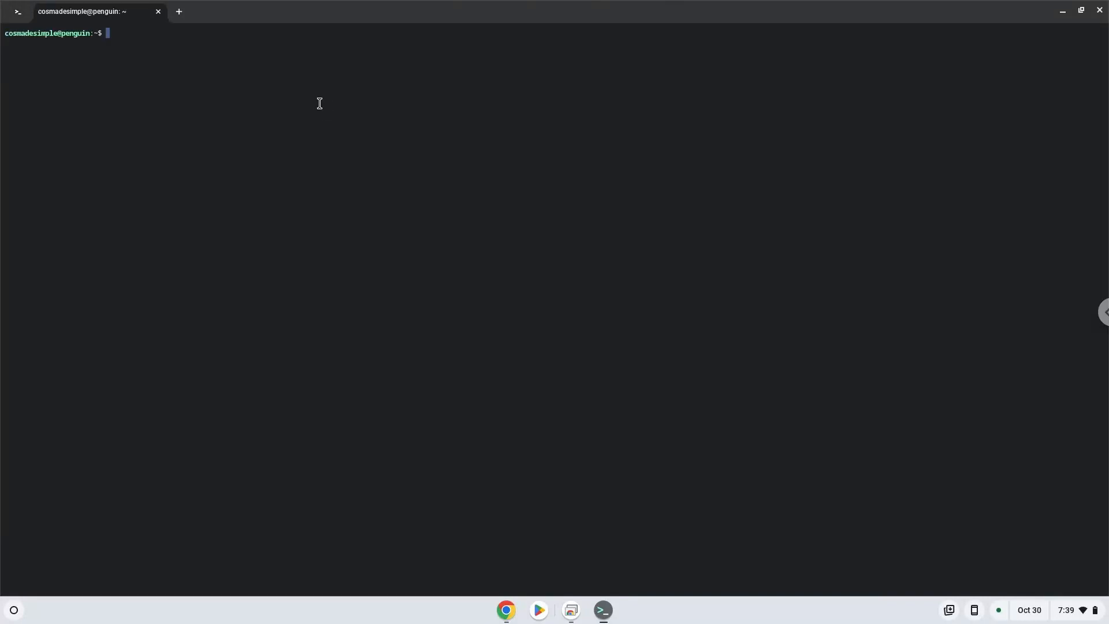
{"action": "type", "text": "wget https://github.com/clonehero-game/releases/releases/download/V1.0.0.4080/CloneHero-linux.tar.xz"}
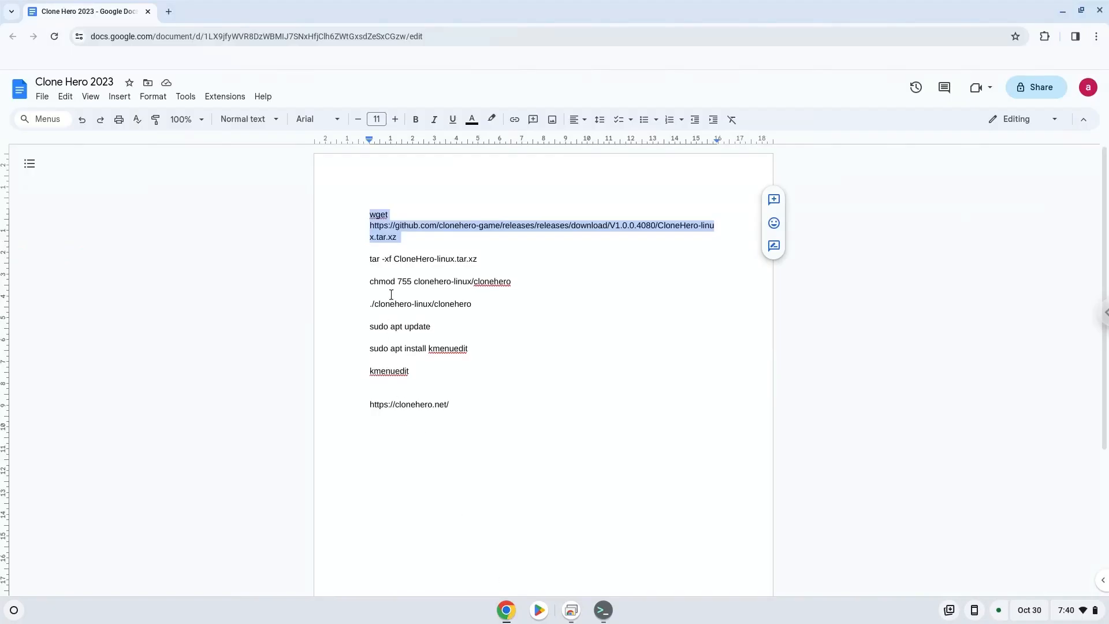
Copy the tar -xf line and run it in Terminal to extract CloneHero-linux.tar.xz
{"action": "right_click", "coordinate": [403, 258]}
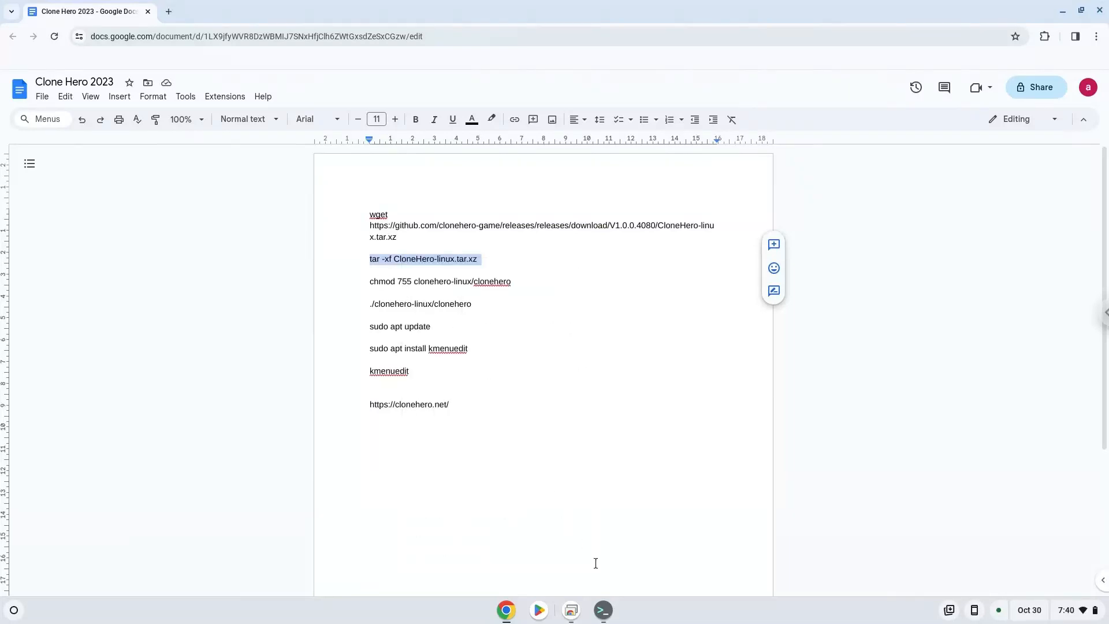
{"action": "left_click", "coordinate": [602, 610]}
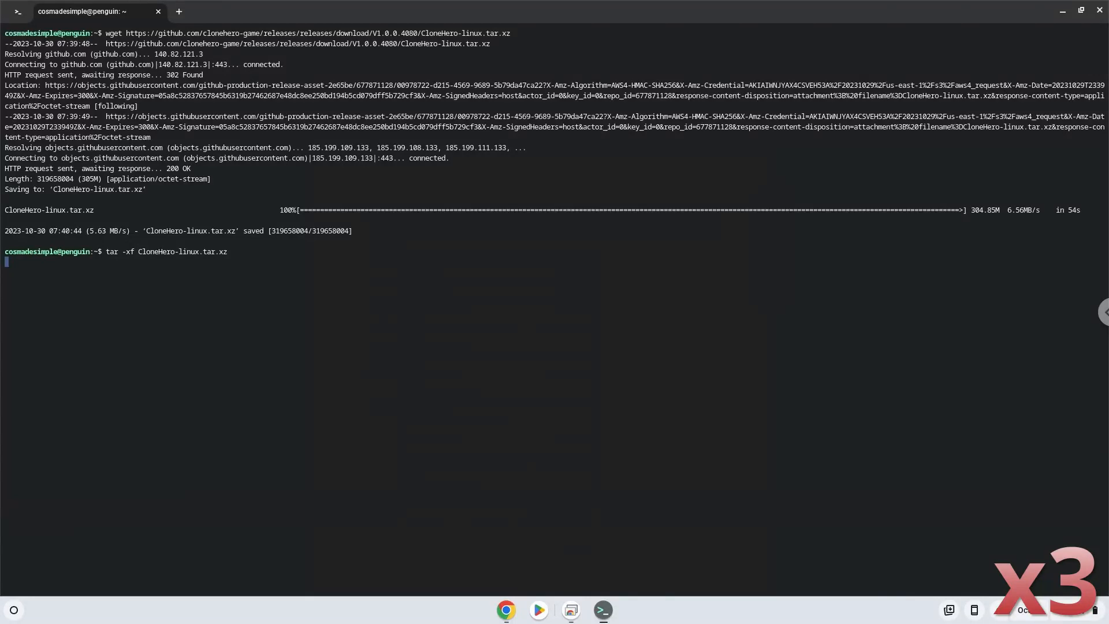
{"action": "key", "text": "Return"}
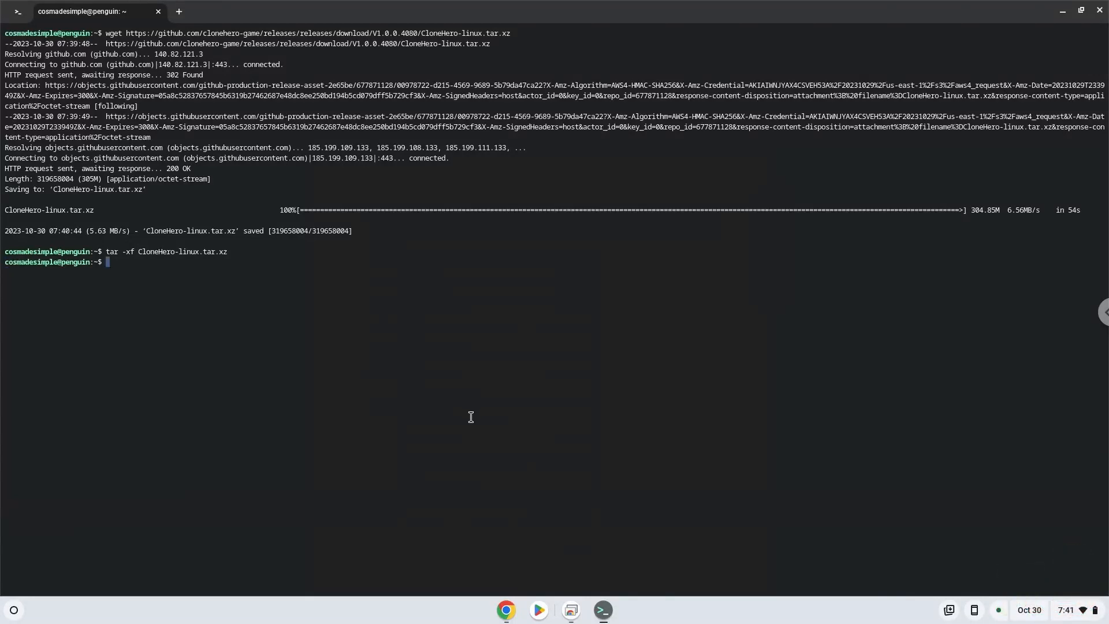
{"action": "mouse_move", "coordinate": [505, 609]}
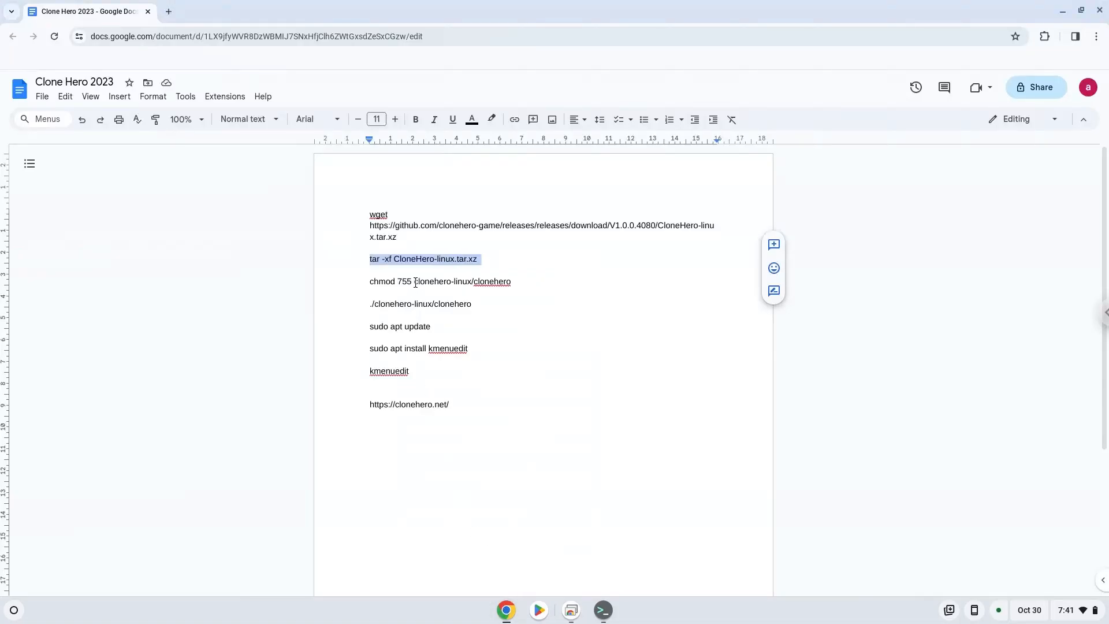
Copy the chmod line and enter 'chmod 755 clonehero-linux/clonehero' in Terminal
{"action": "right_click", "coordinate": [438, 280]}
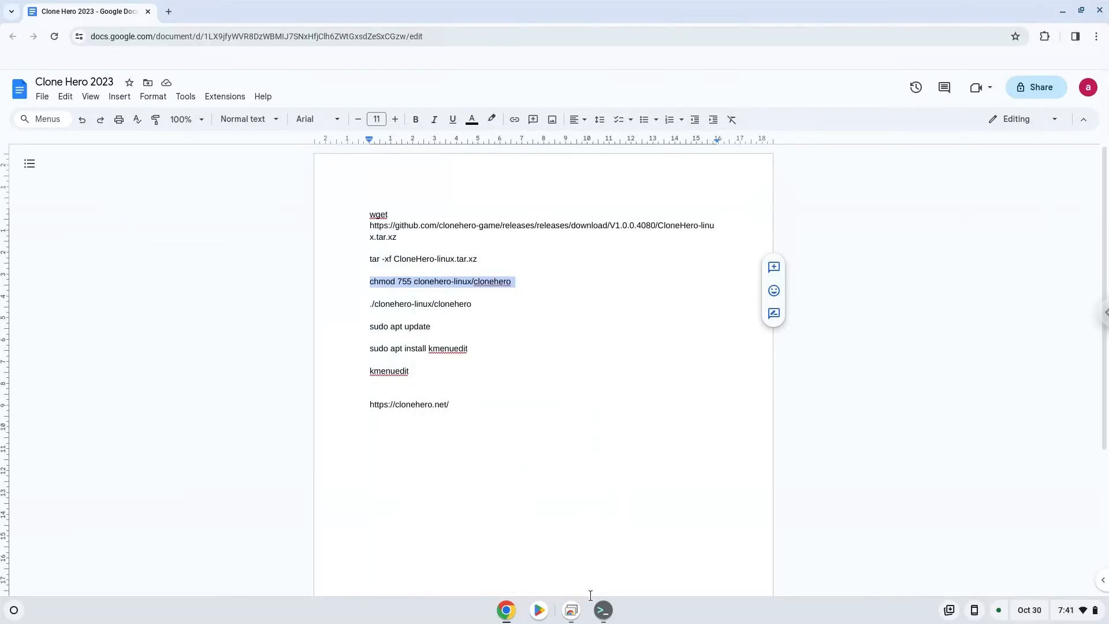
{"action": "left_click", "coordinate": [601, 609]}
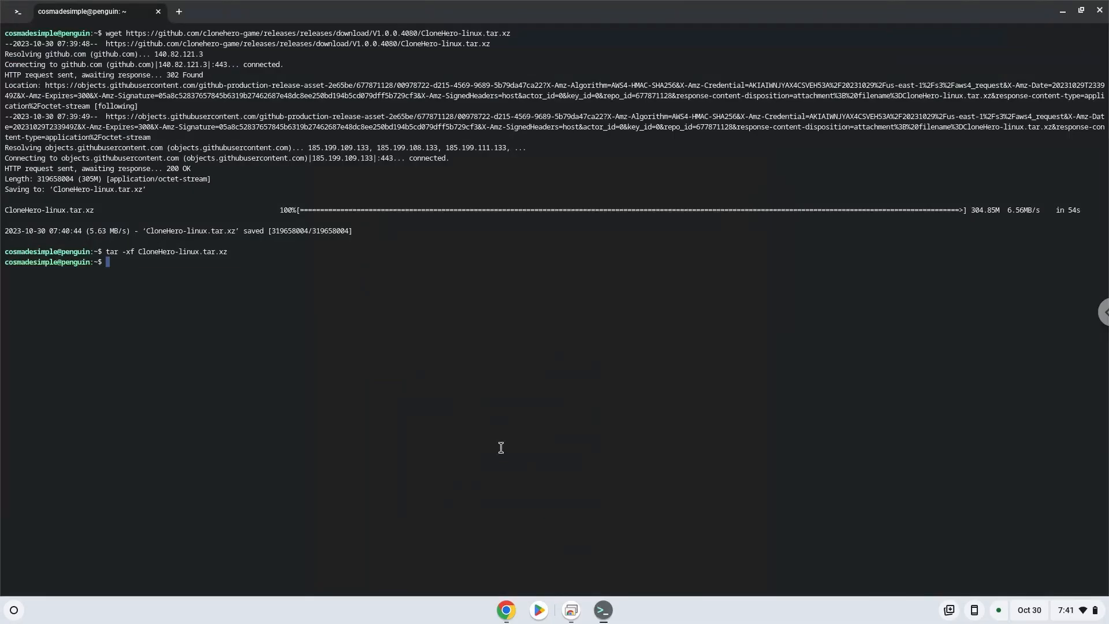
{"action": "type", "text": "chmod 755 clonehero-linux/clonehero"}
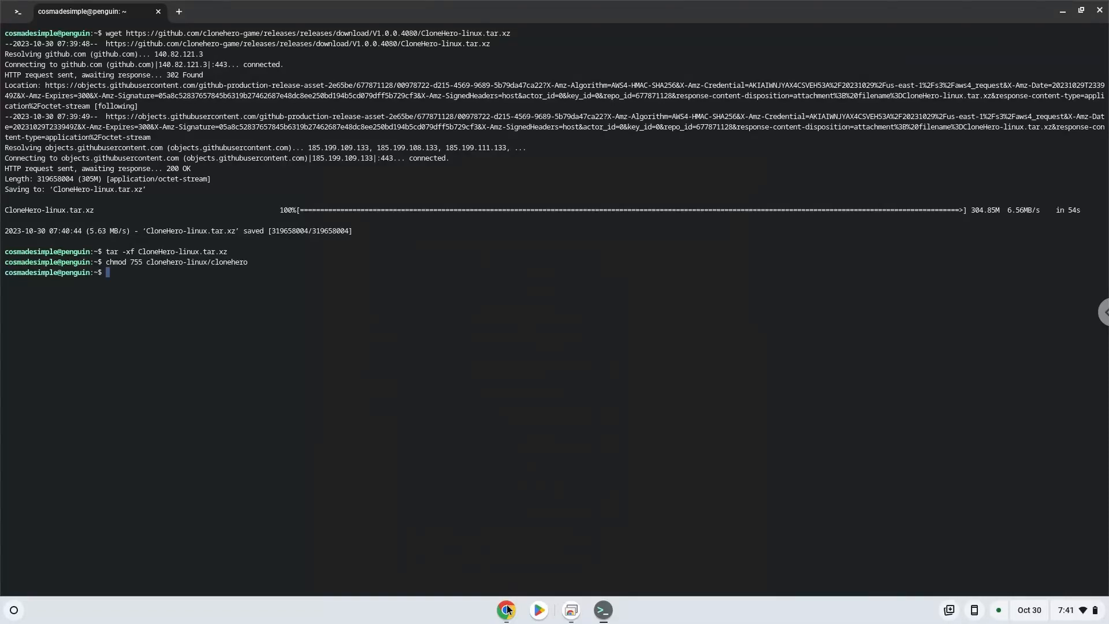
Copy './clonehero-linux/clonehero' from the notes and run it in Terminal to launch Clone Hero
{"action": "left_click", "coordinate": [506, 610]}
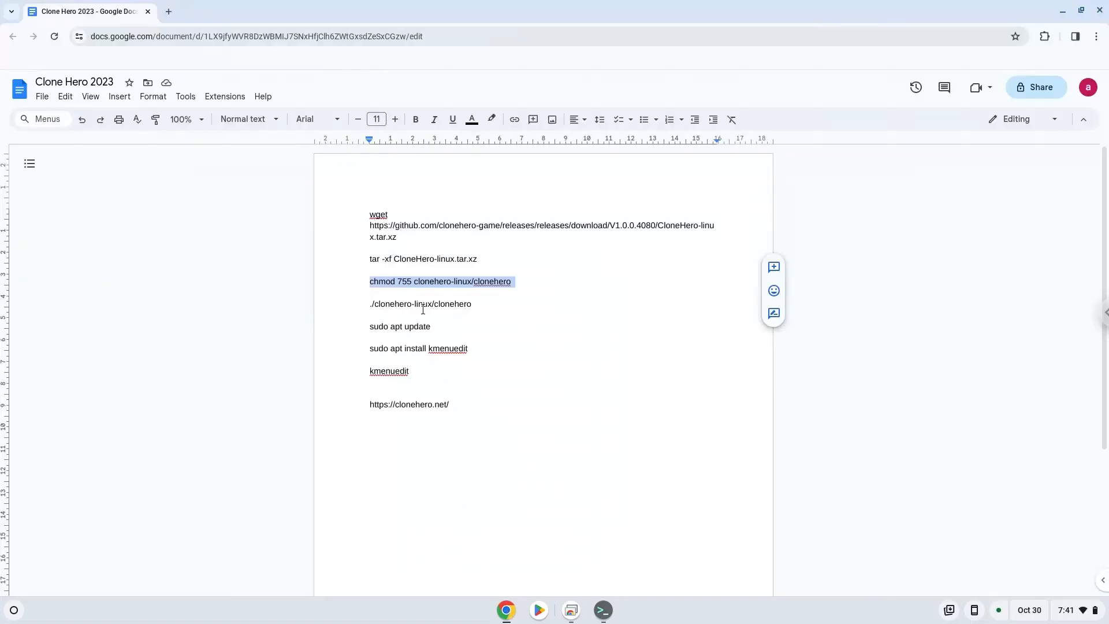
{"action": "right_click", "coordinate": [396, 304]}
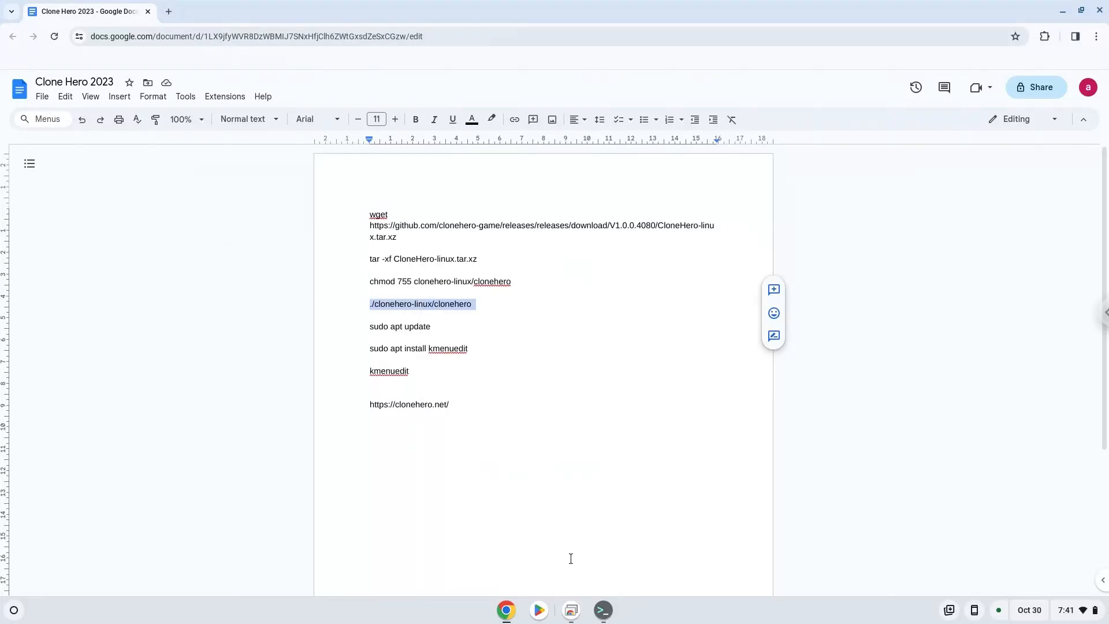
{"action": "left_click", "coordinate": [602, 609]}
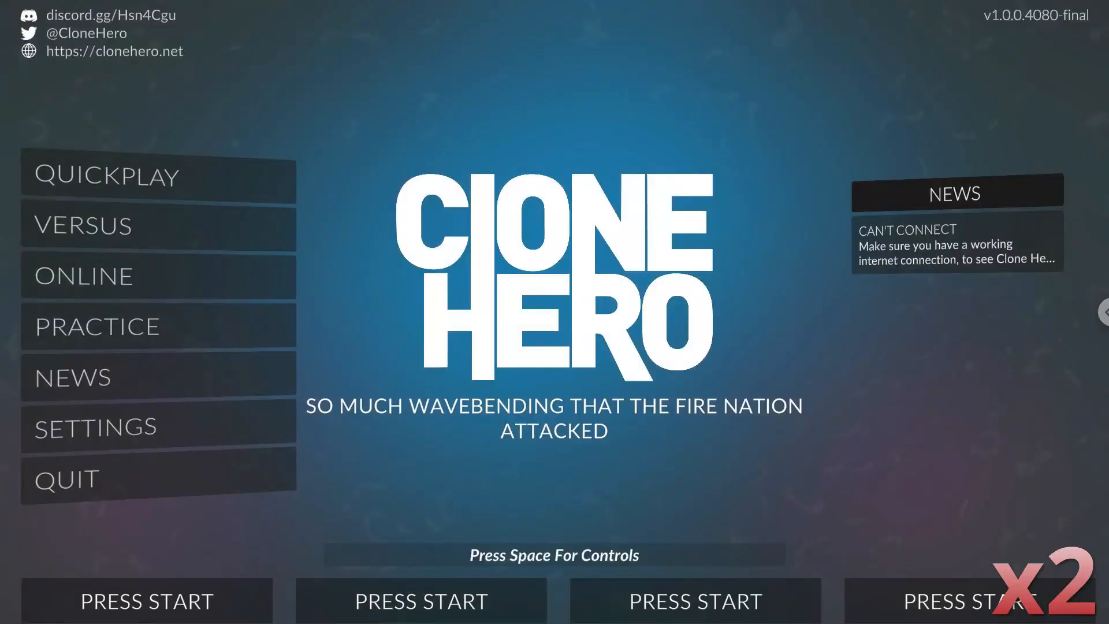
Quit Clone Hero and run 'sudo apt update' in Terminal
{"action": "key", "text": "overview"}
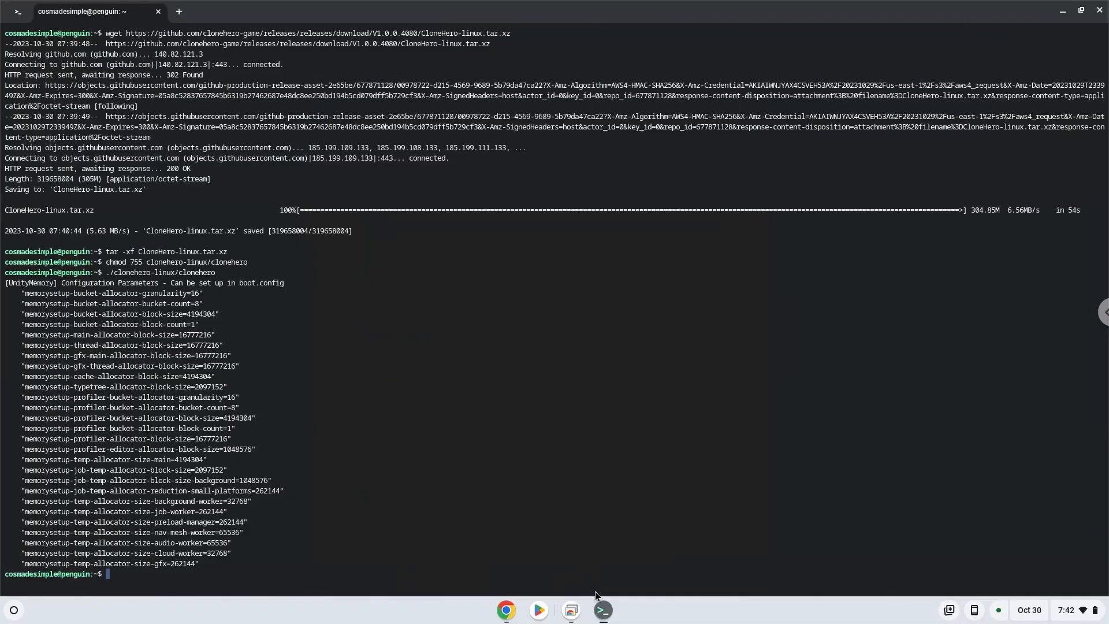
{"action": "type", "text": "sudo apt update"}
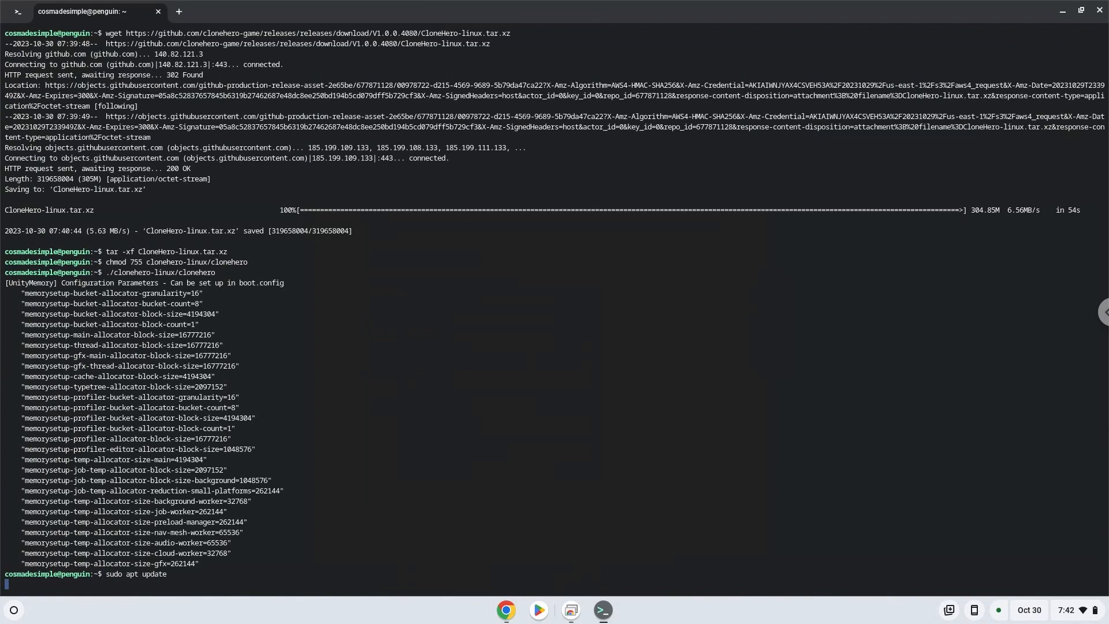
{"action": "key", "text": "Return"}
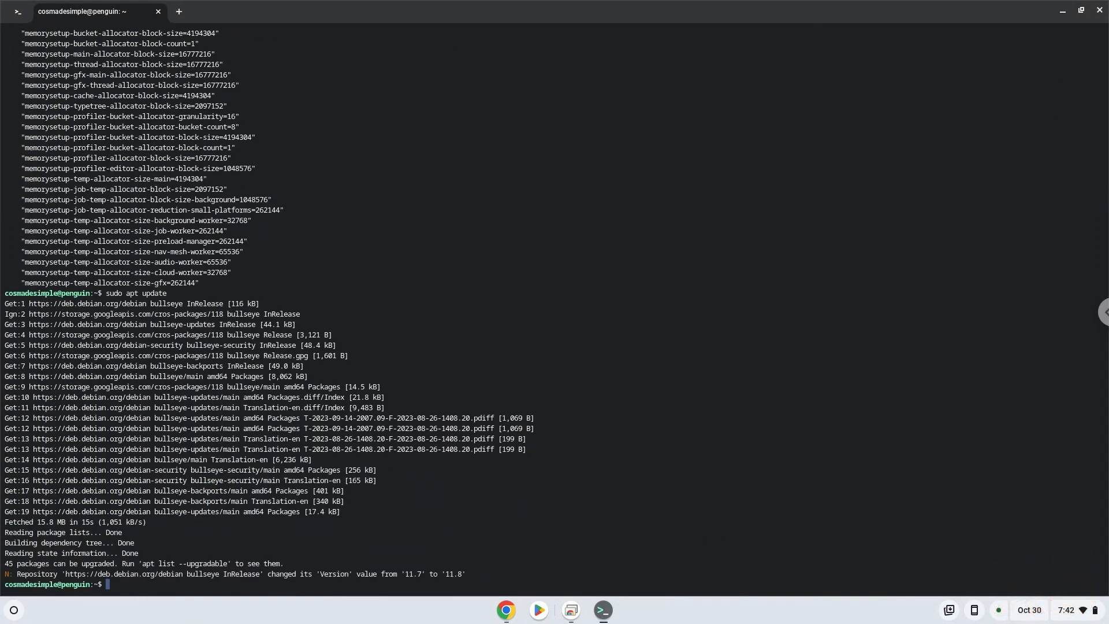
{"action": "mouse_move", "coordinate": [566, 598]}
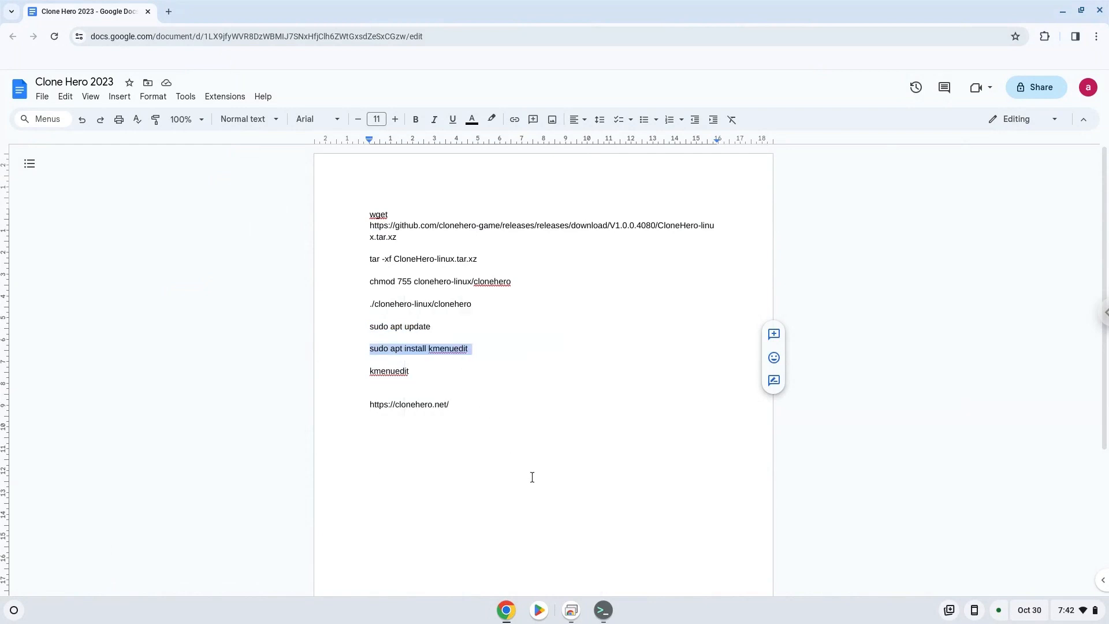
Run 'sudo apt install kmenuedit' in Terminal and confirm the install
{"action": "left_click", "coordinate": [602, 610]}
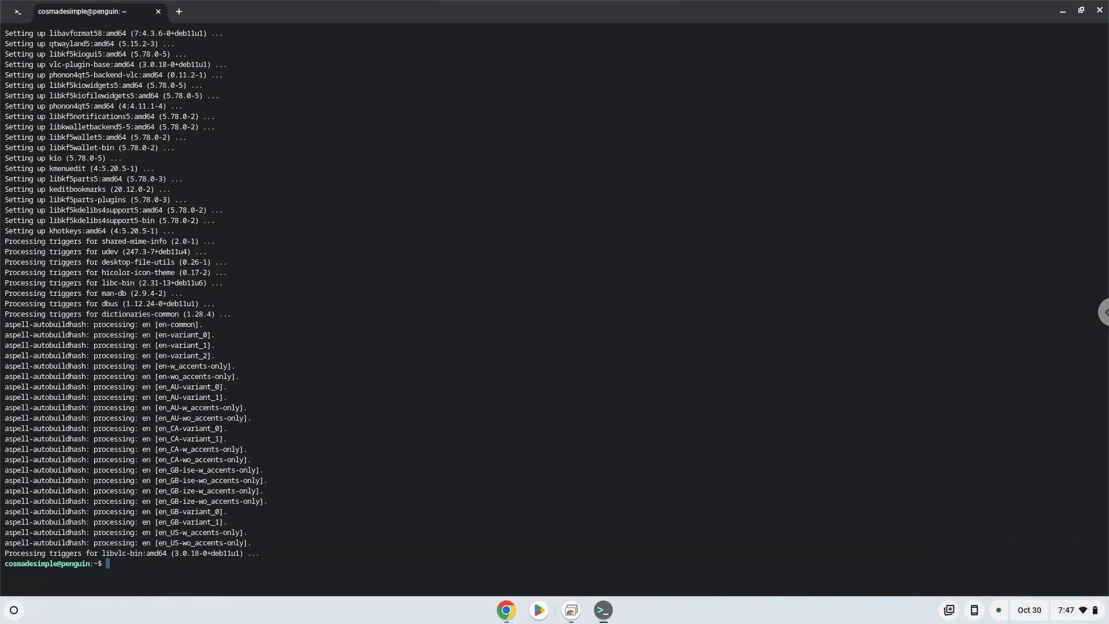
{"action": "mouse_move", "coordinate": [506, 609]}
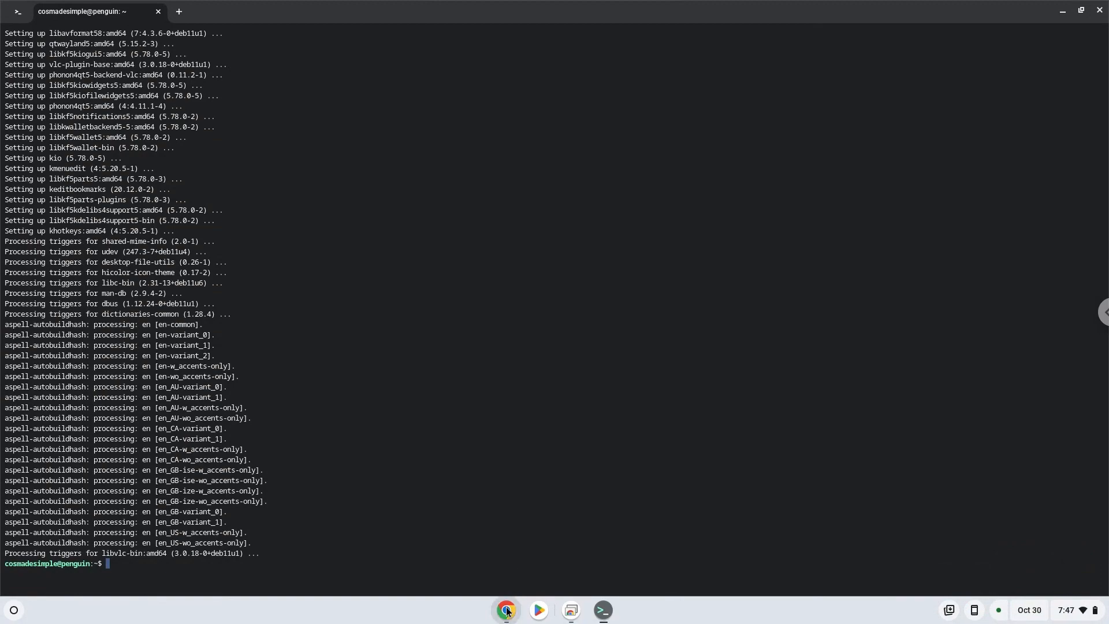
Copy 'kmenuedit' from the Docs notes and run it in the Terminal
{"action": "left_click", "coordinate": [506, 610]}
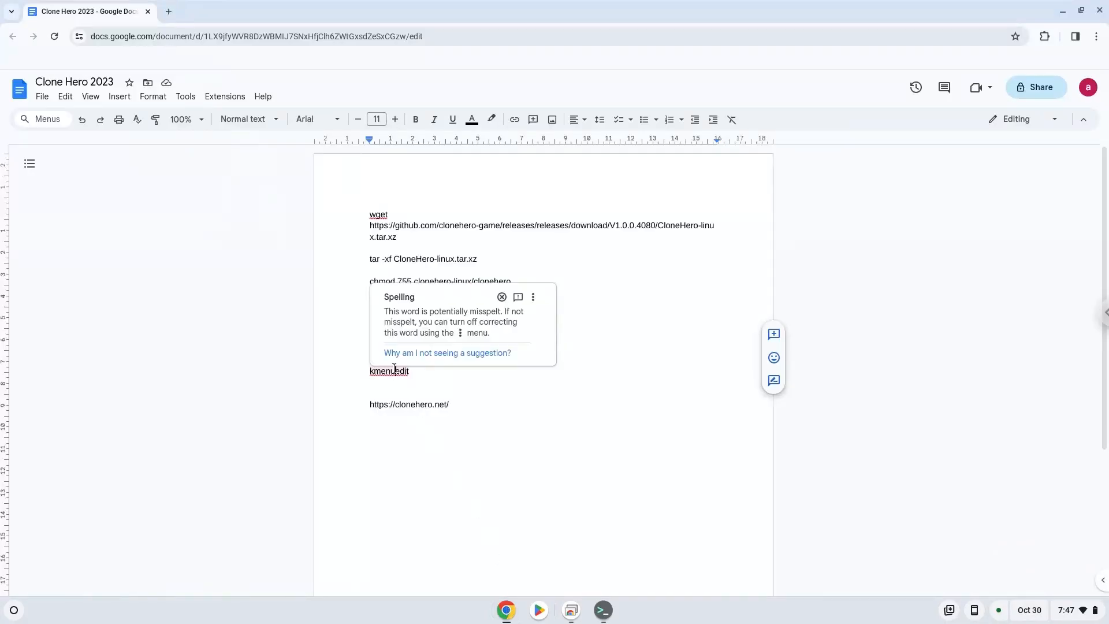
{"action": "right_click", "coordinate": [388, 371]}
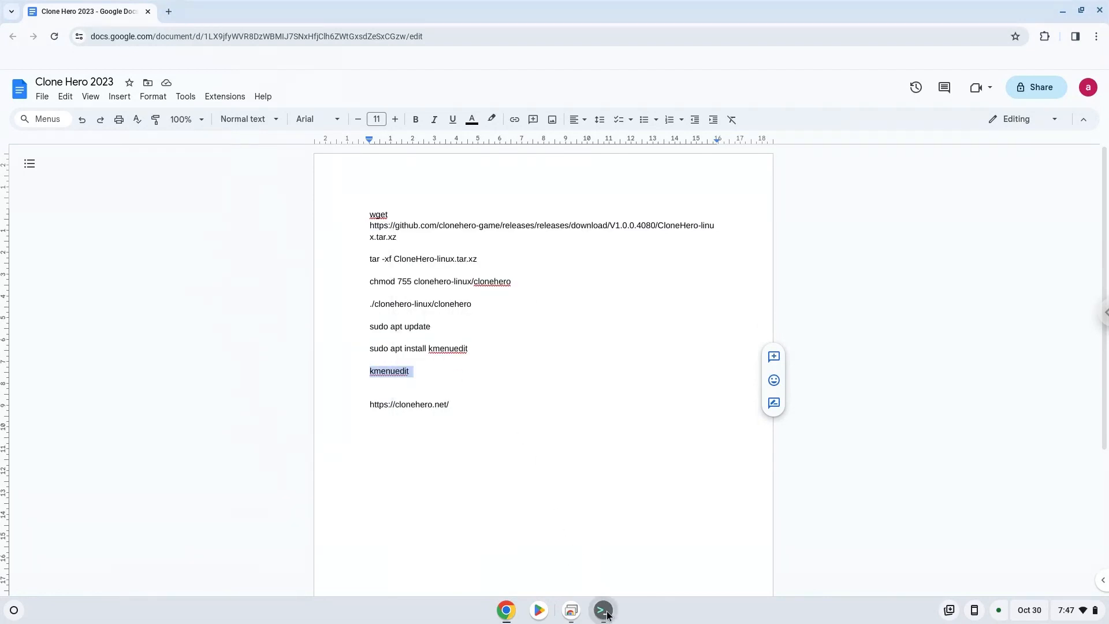
{"action": "left_click", "coordinate": [602, 609]}
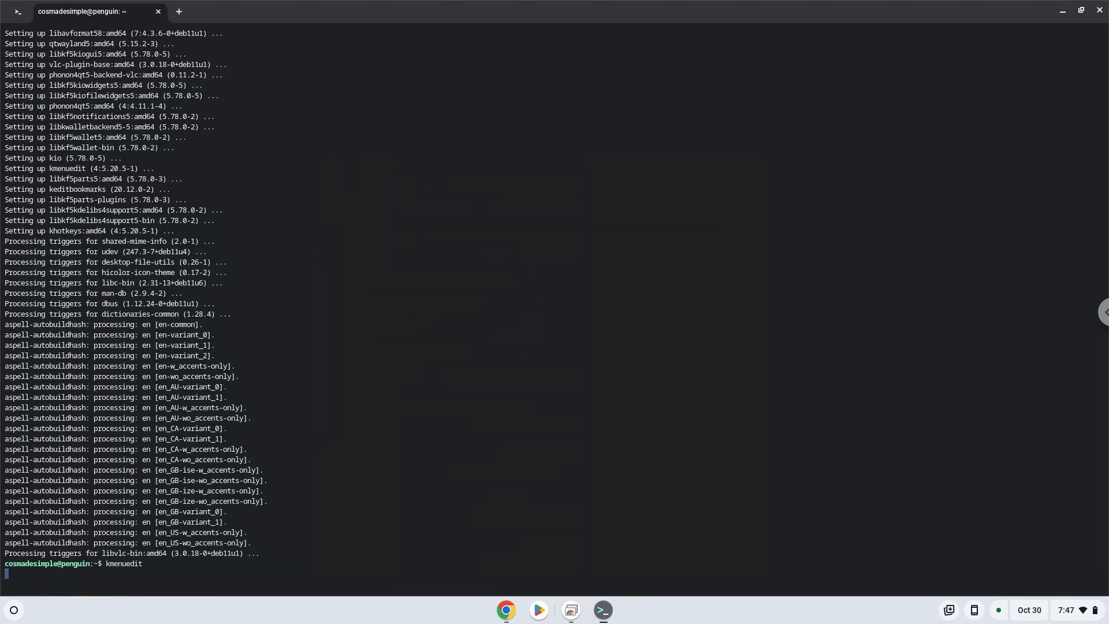
{"action": "key", "text": "Return"}
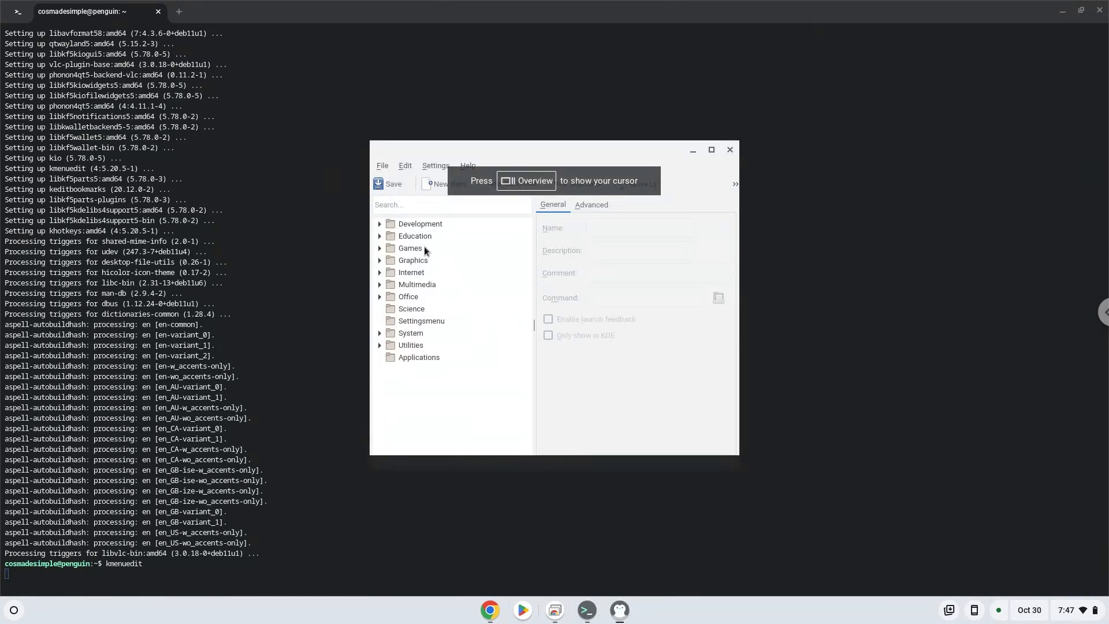
Create a new menu item named 'Clone Hero' under the Games category
{"action": "left_click", "coordinate": [410, 249]}
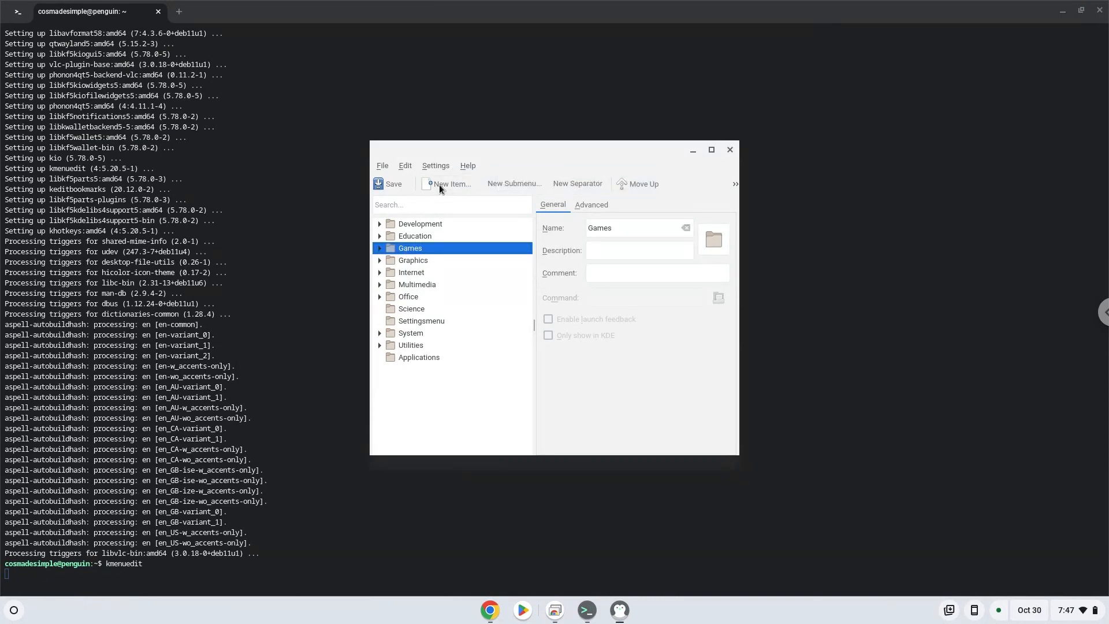
{"action": "left_click", "coordinate": [453, 183]}
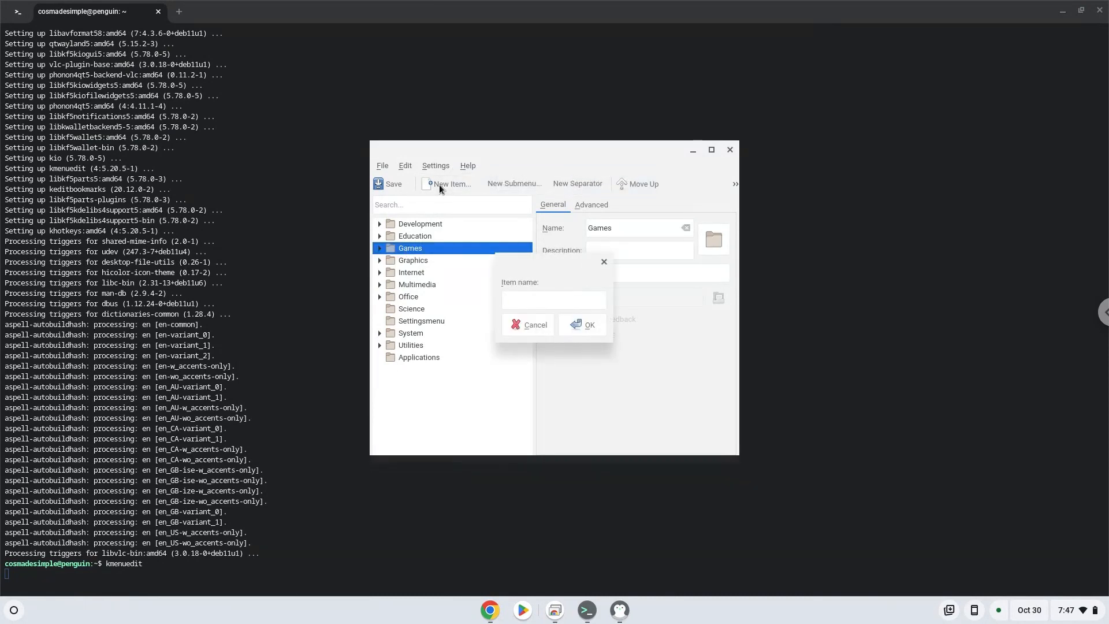
{"action": "type", "text": "Clone Her"}
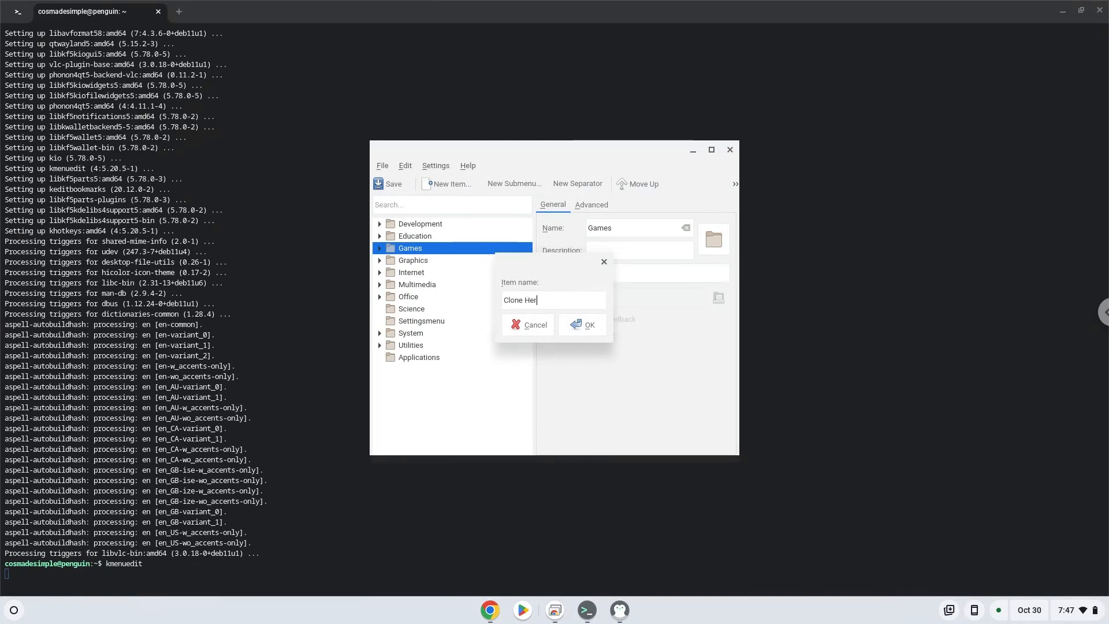
{"action": "type", "text": "o"}
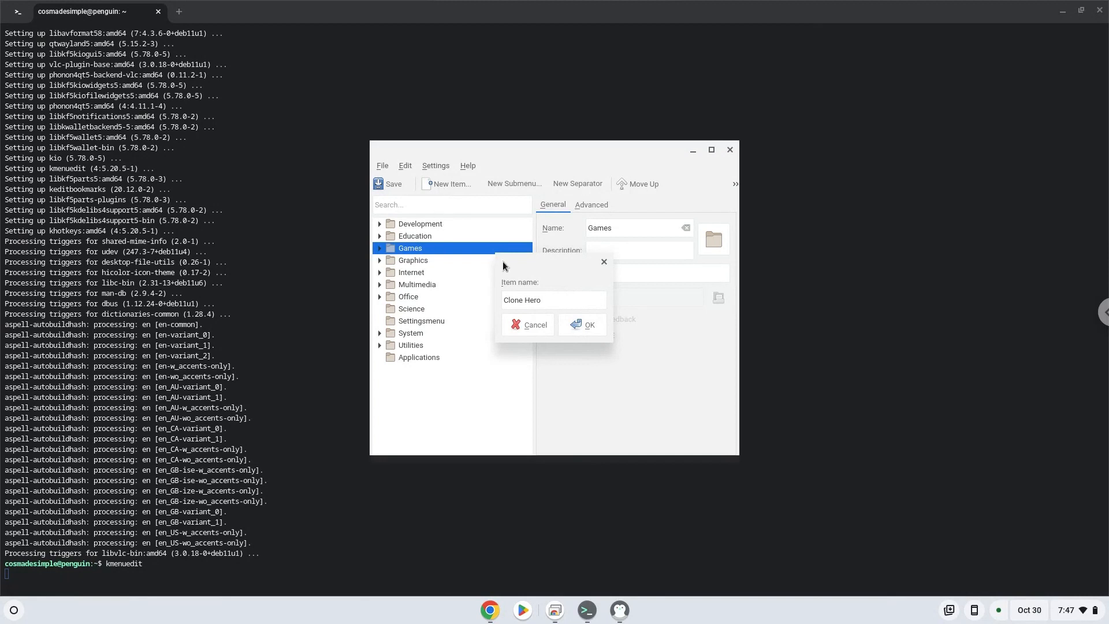
{"action": "left_click", "coordinate": [589, 325]}
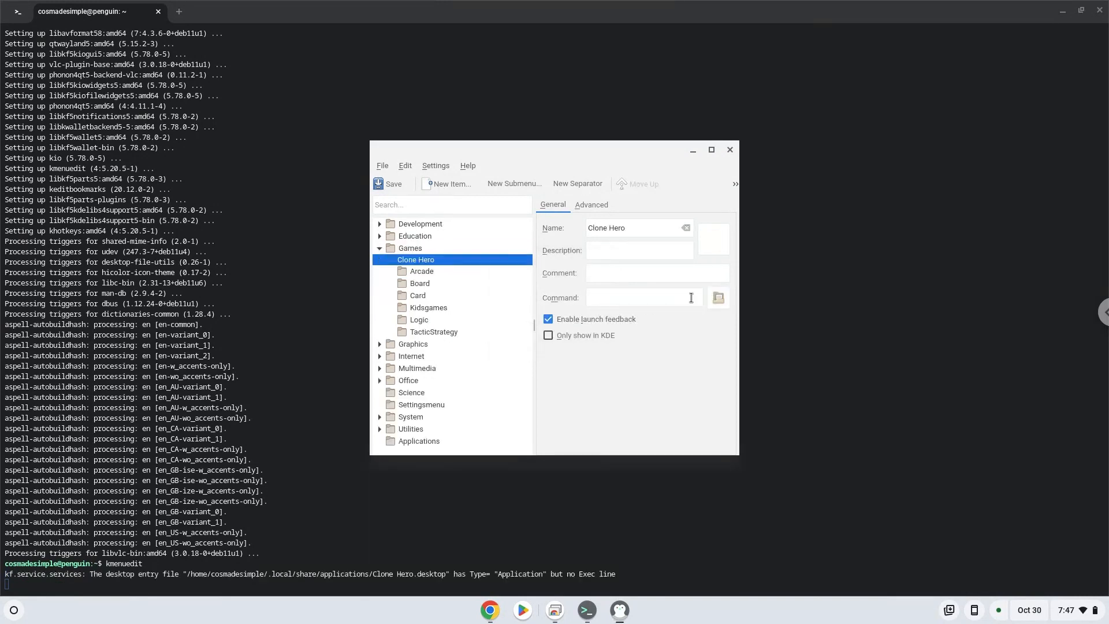
Browse for the Clone Hero entry's command and open the clonehero-linux folder
{"action": "left_click", "coordinate": [717, 297]}
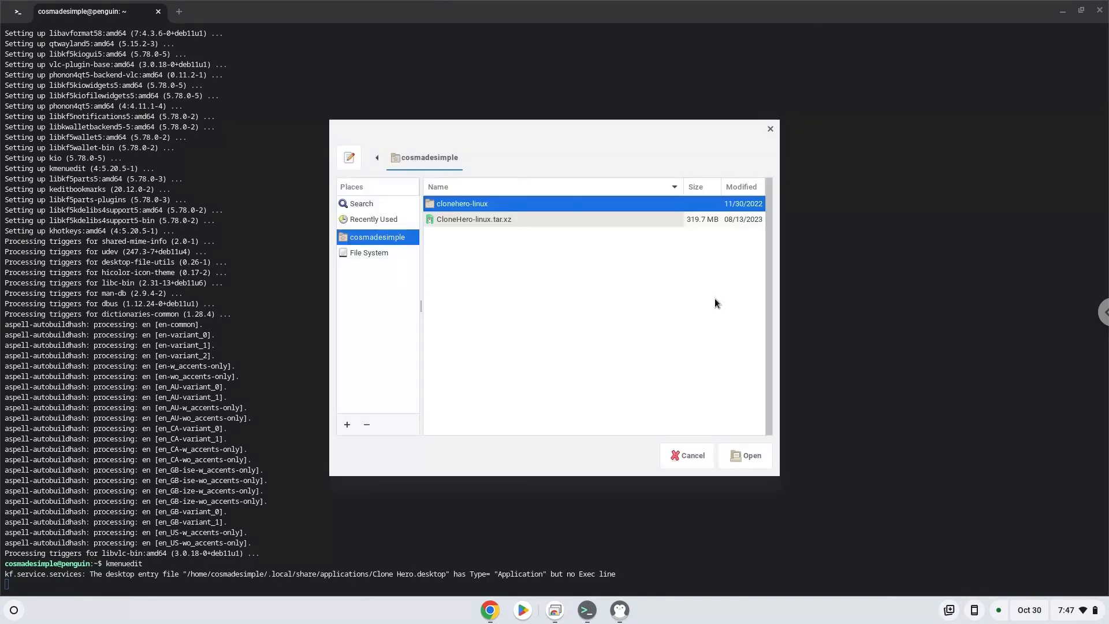
{"action": "double_click", "coordinate": [462, 204]}
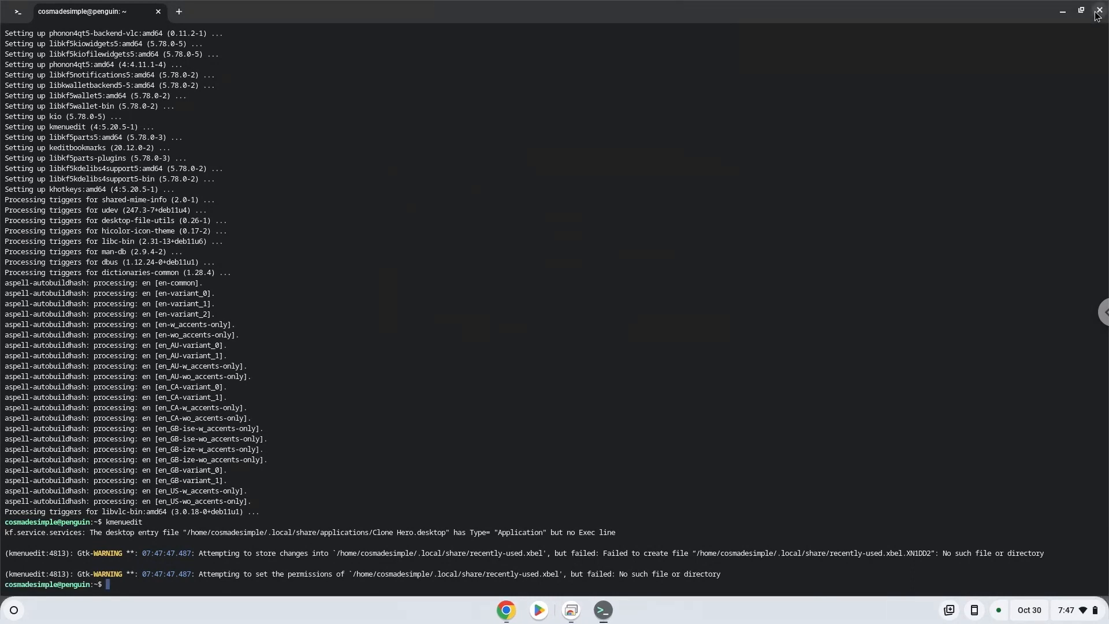
Close Terminal, minimise the Docs window, and check Clone Hero in the launcher
{"action": "left_click", "coordinate": [1096, 11]}
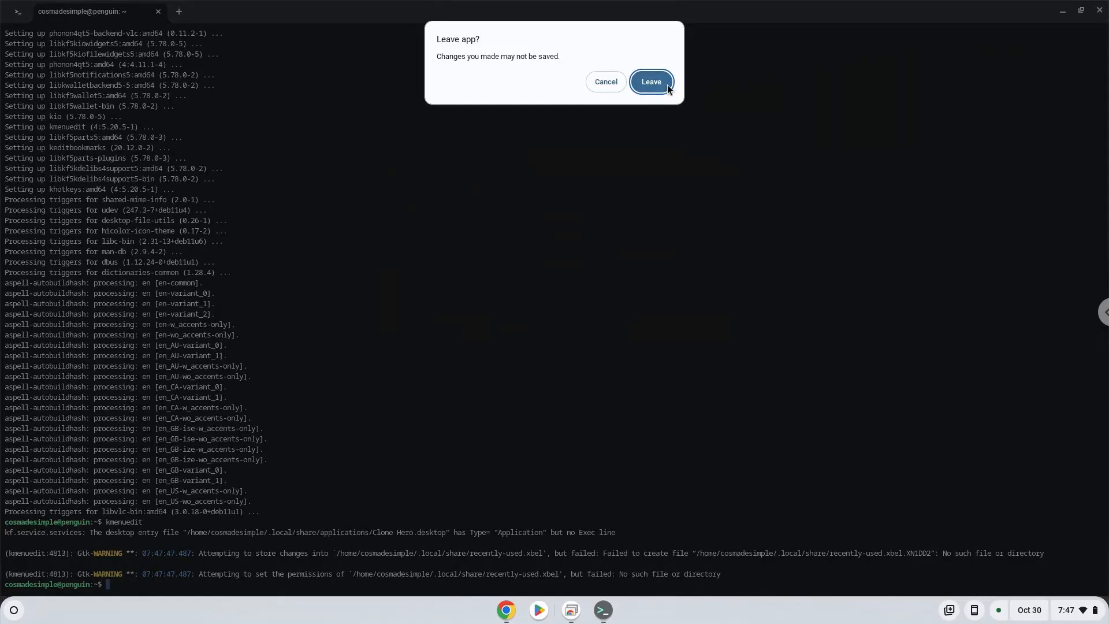
{"action": "left_click", "coordinate": [649, 81]}
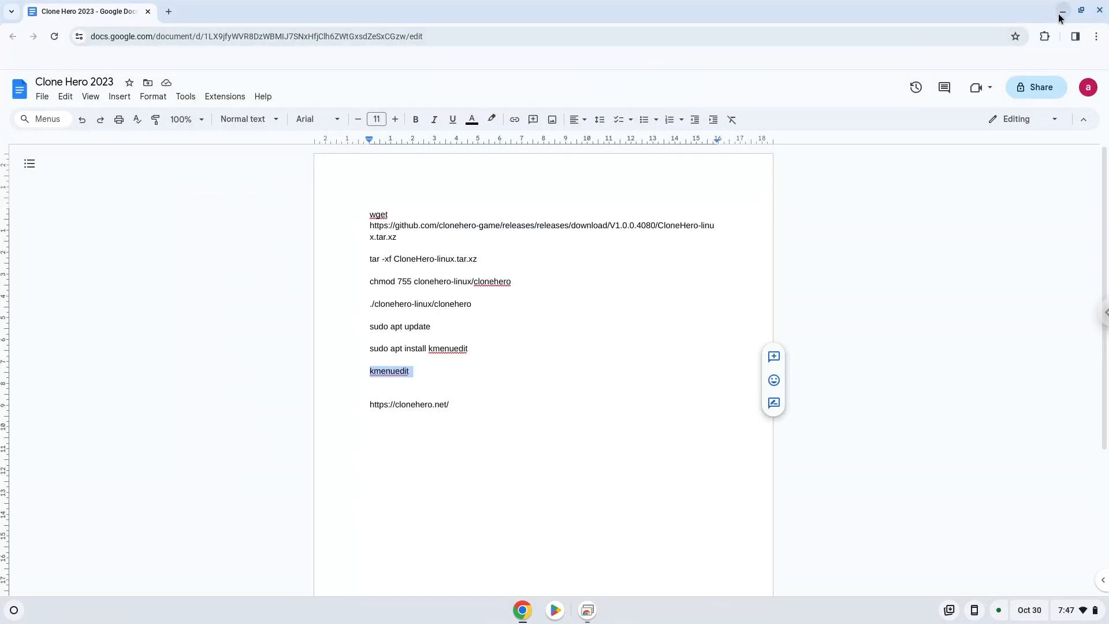
{"action": "left_click", "coordinate": [1059, 11]}
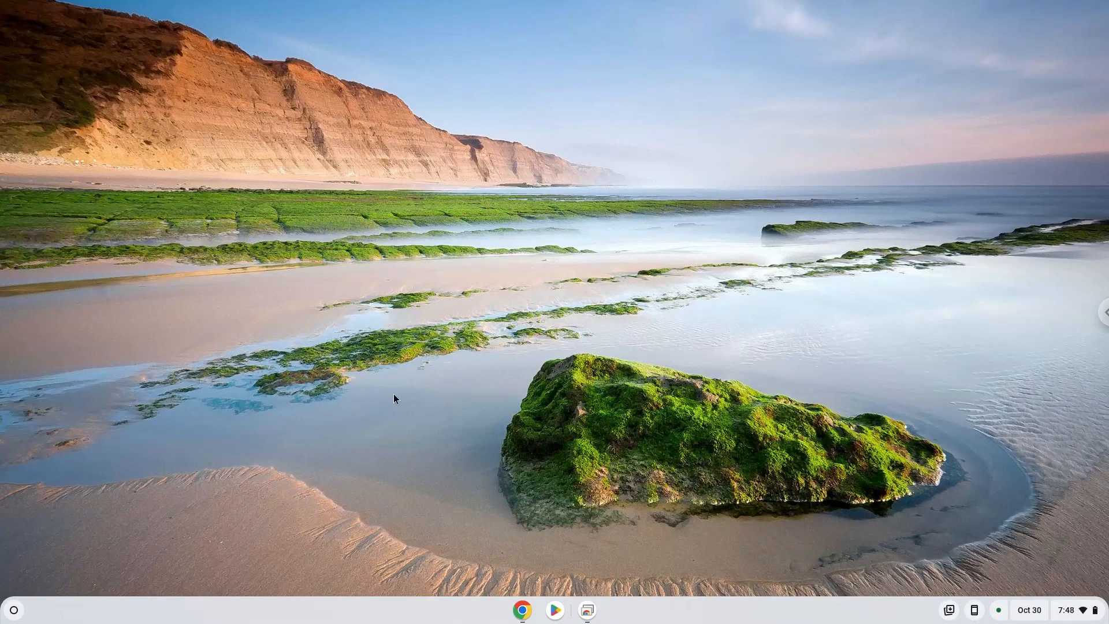
{"action": "left_click", "coordinate": [12, 608]}
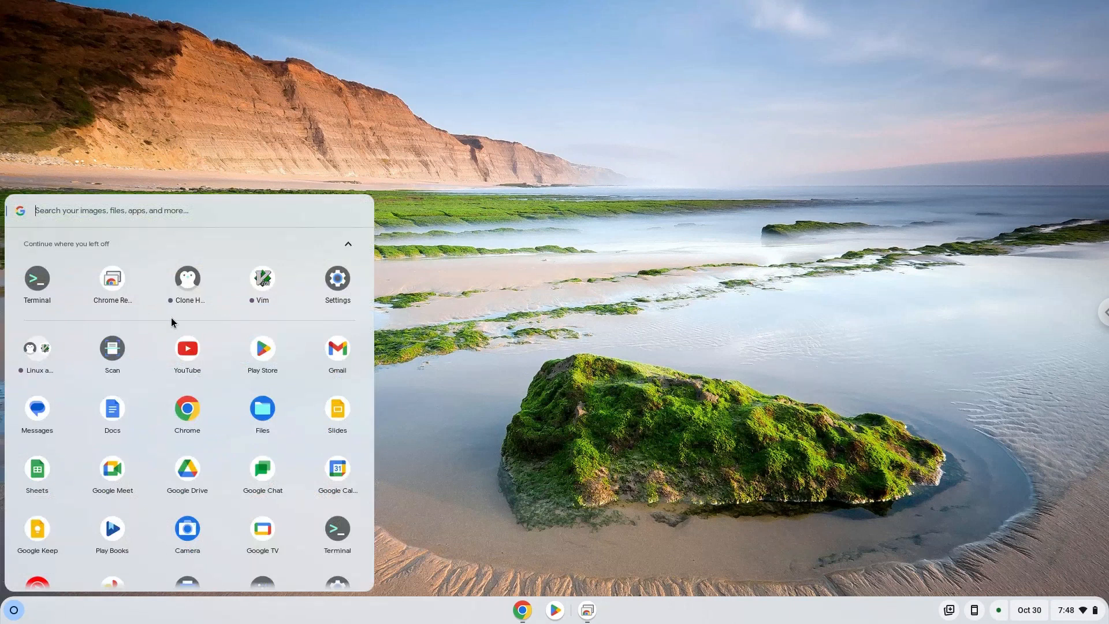
{"action": "key", "text": "Escape"}
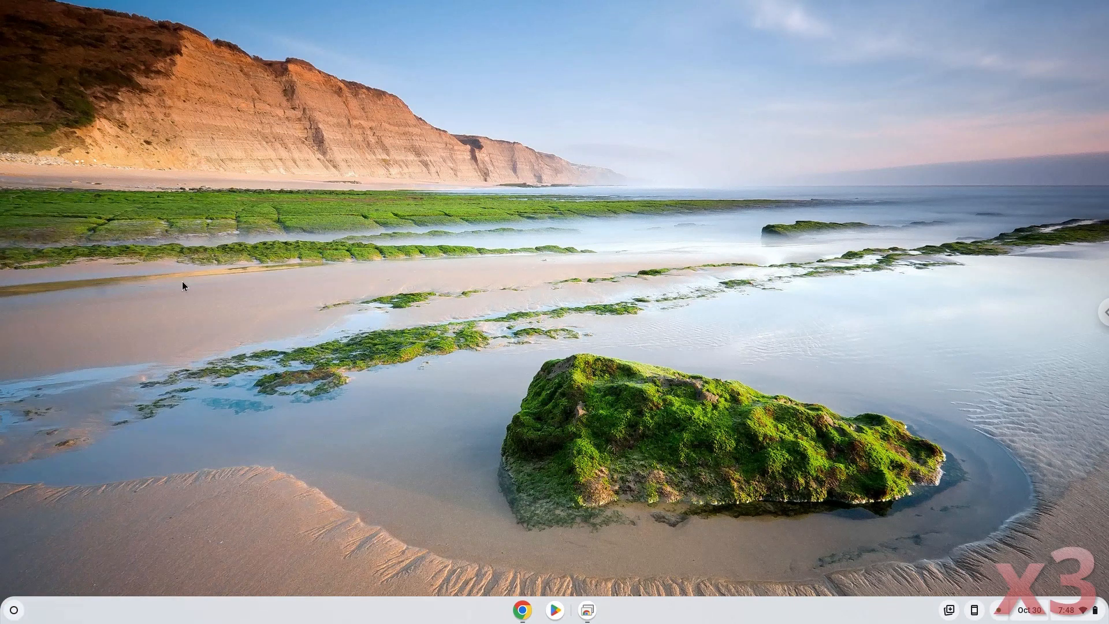